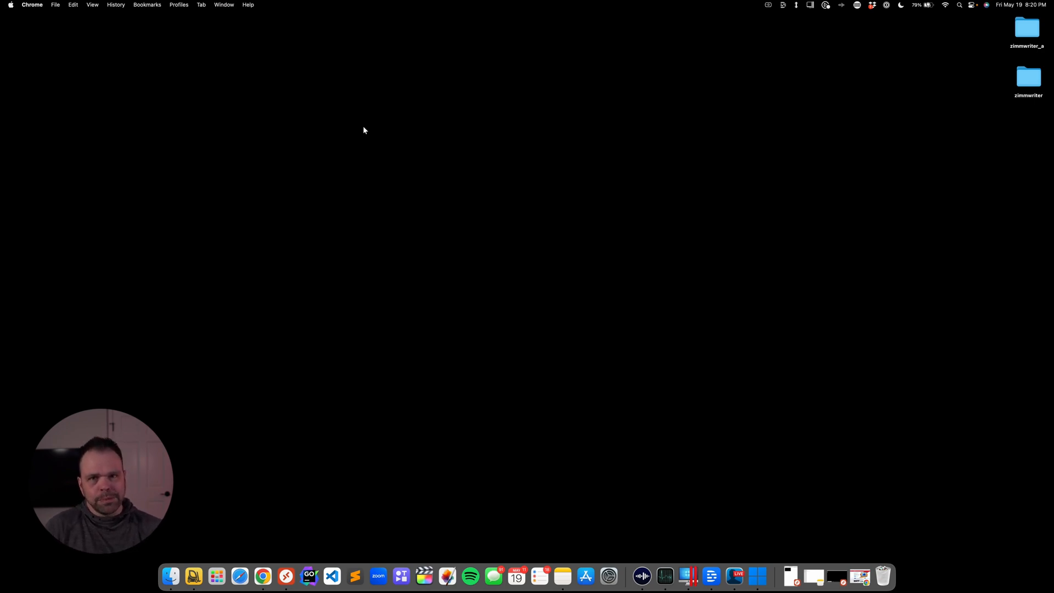
{"action": "mouse_move", "coordinate": [348, 478]}
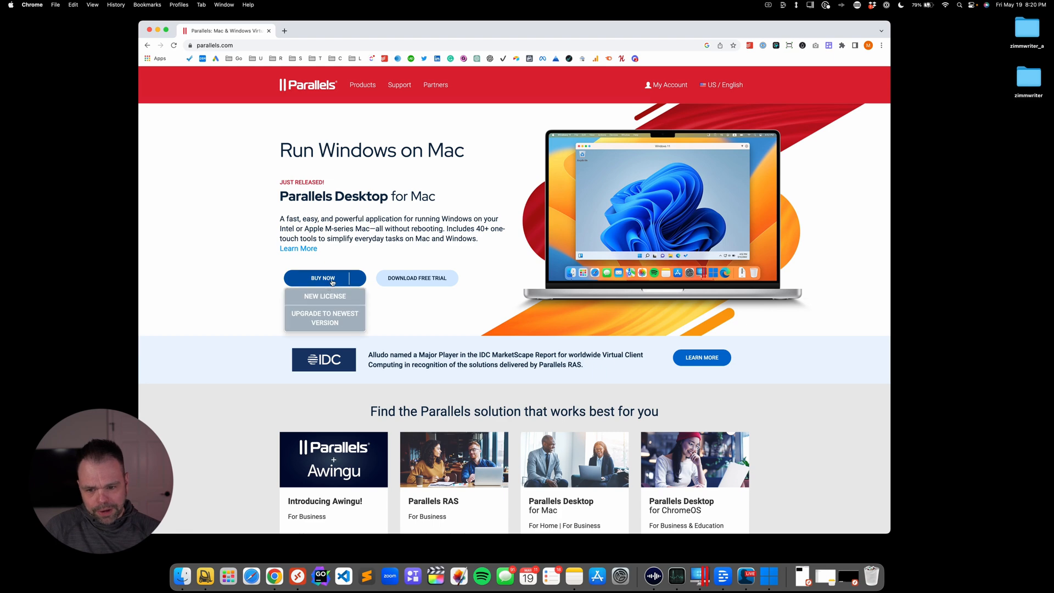
- Go to Buy Now > New License for Parallels Desktop, then close the Windows 11 license search tab
{"action": "left_click", "coordinate": [325, 295]}
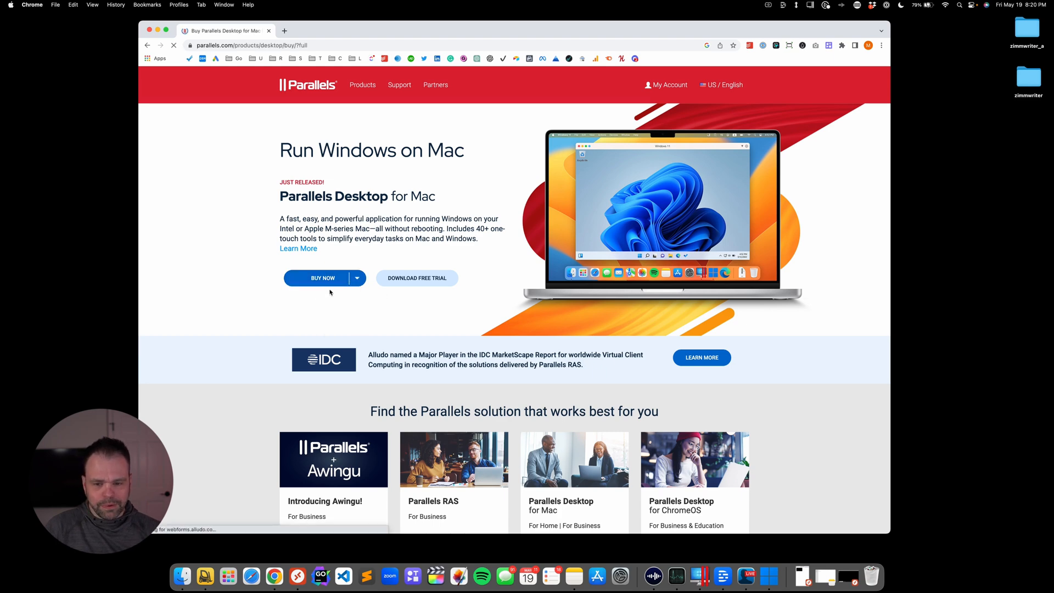
{"action": "left_click", "coordinate": [321, 278]}
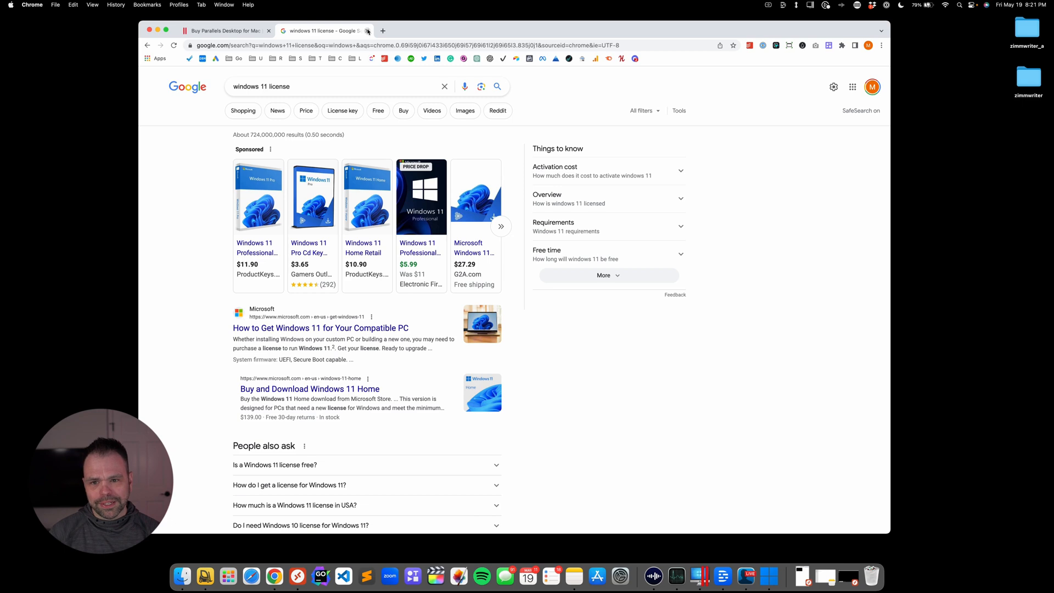
{"action": "left_click", "coordinate": [224, 30]}
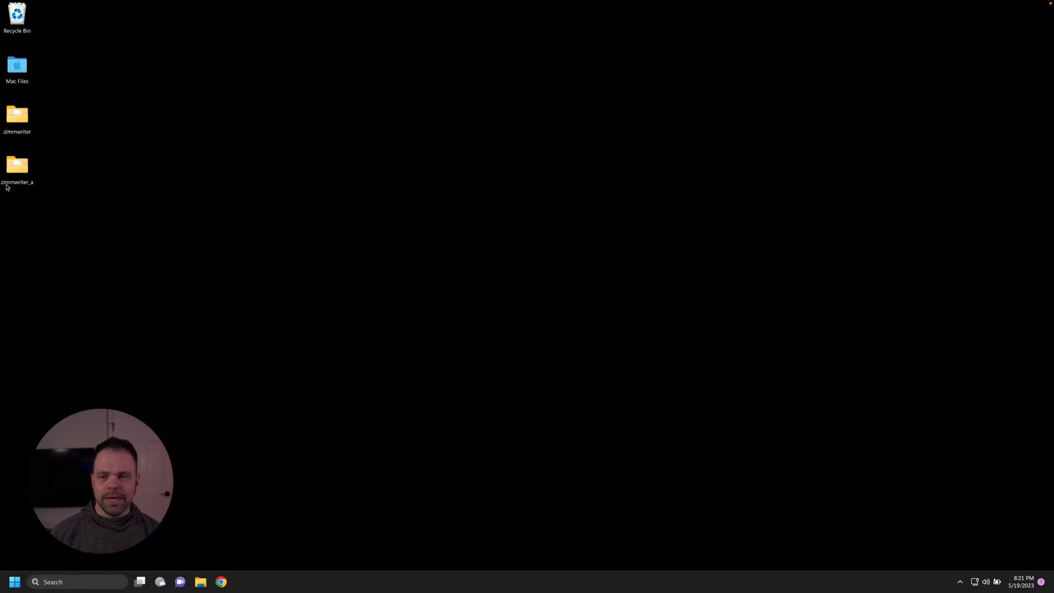
- Launch zimmwriter.exe from the zimmwriter_a desktop folder and accept the license notice
{"action": "left_click", "coordinate": [16, 166]}
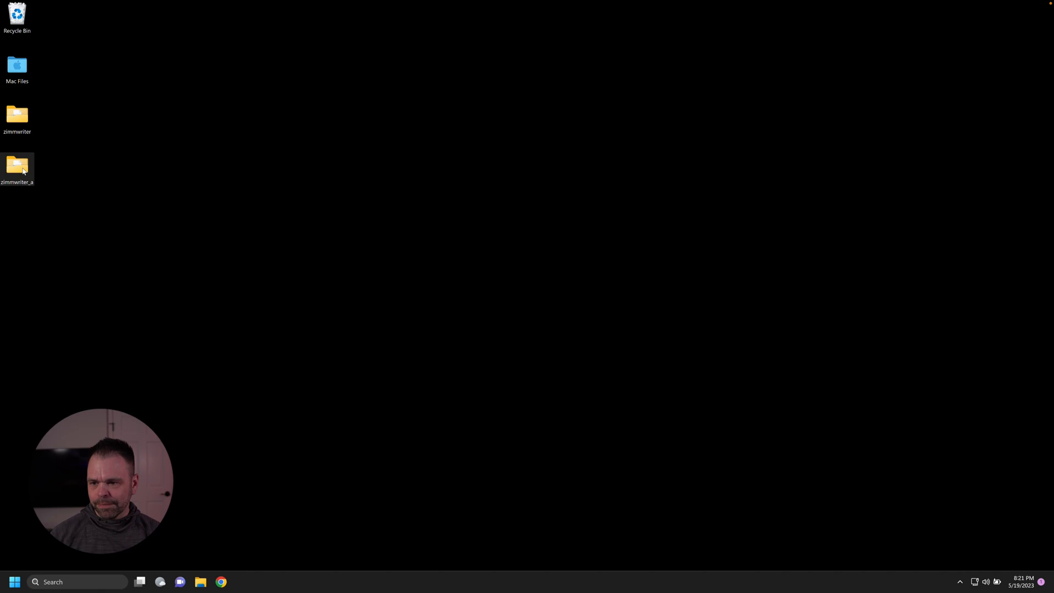
{"action": "double_click", "coordinate": [17, 167]}
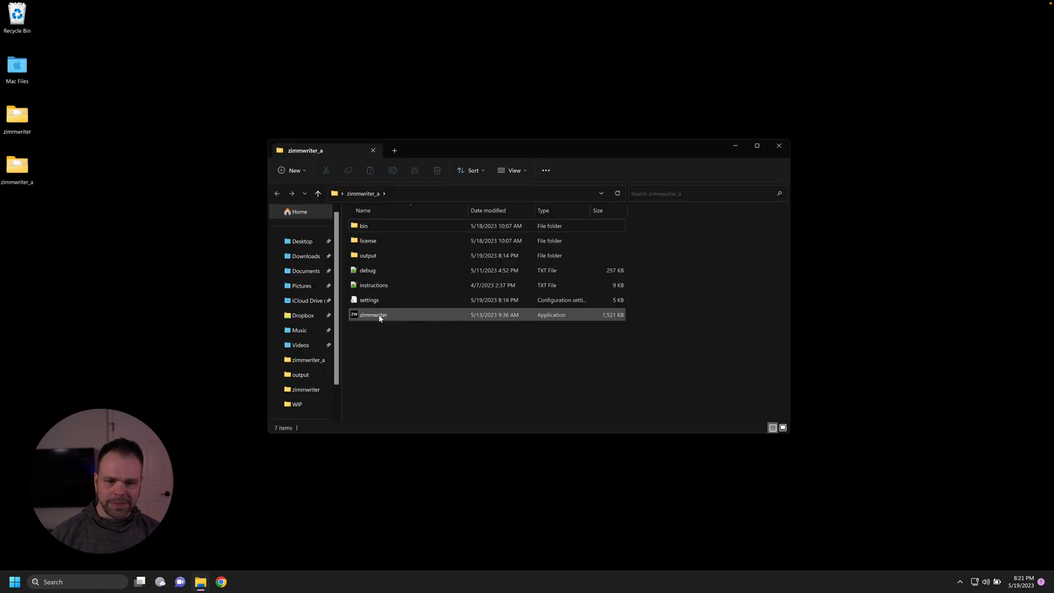
{"action": "double_click", "coordinate": [372, 315]}
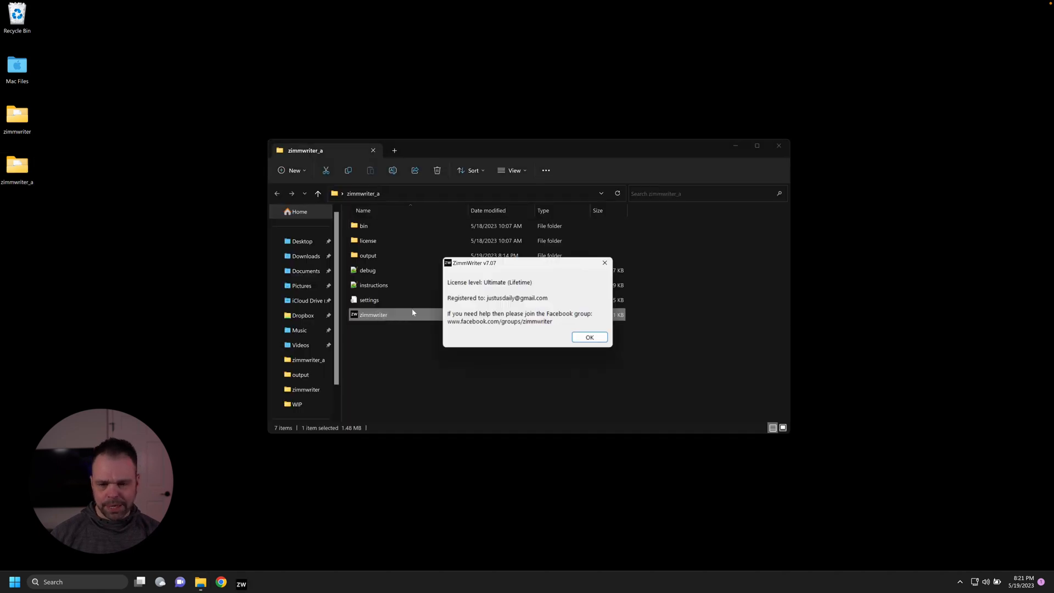
{"action": "left_click", "coordinate": [588, 337]}
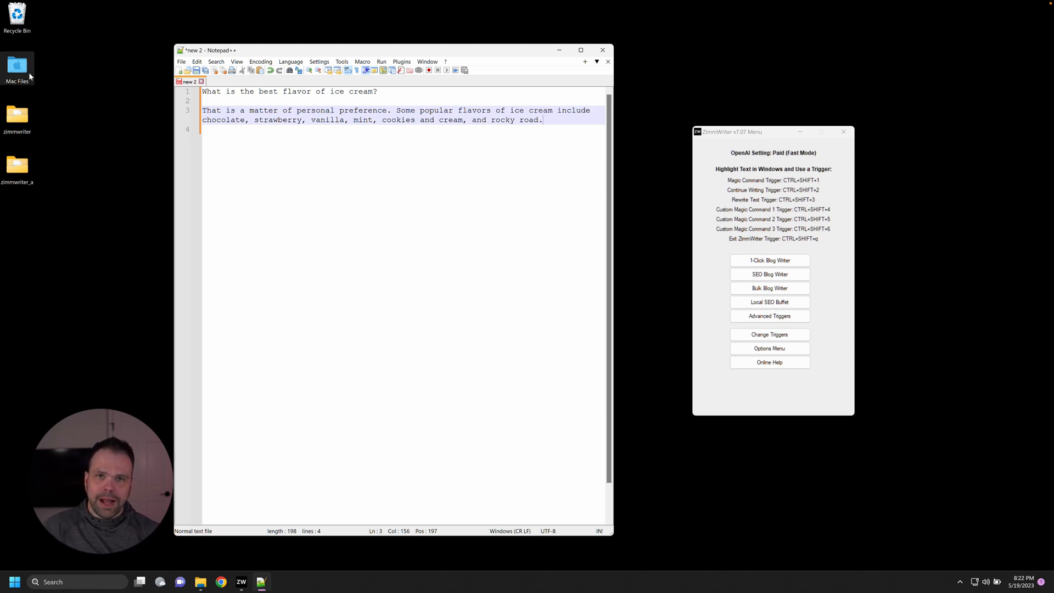
- Browse the Mac Files shared folder listing Dropbox, Home and iCloud
{"action": "double_click", "coordinate": [16, 67]}
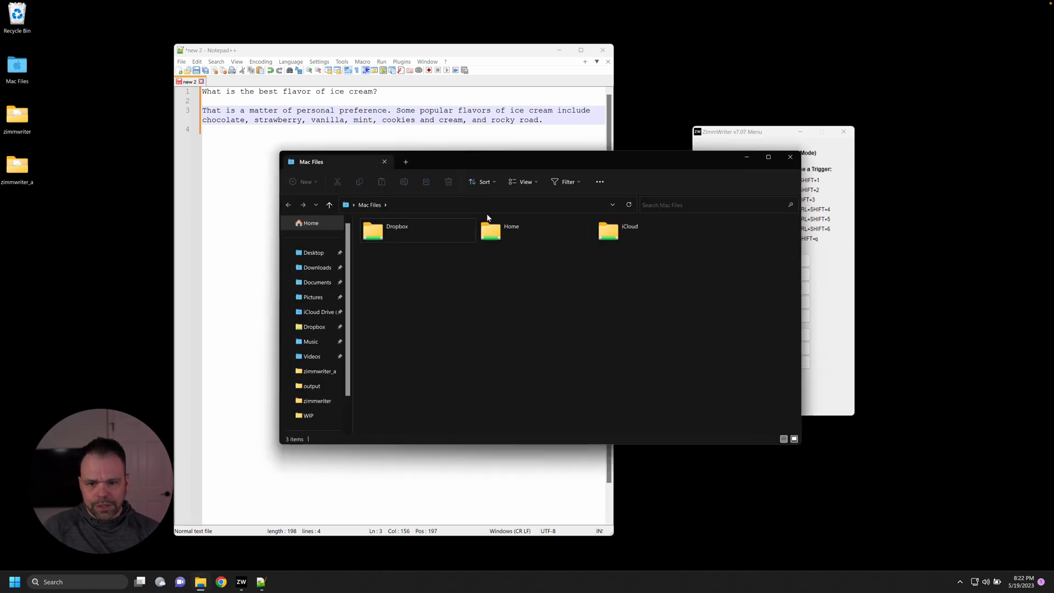
{"action": "mouse_move", "coordinate": [406, 251]}
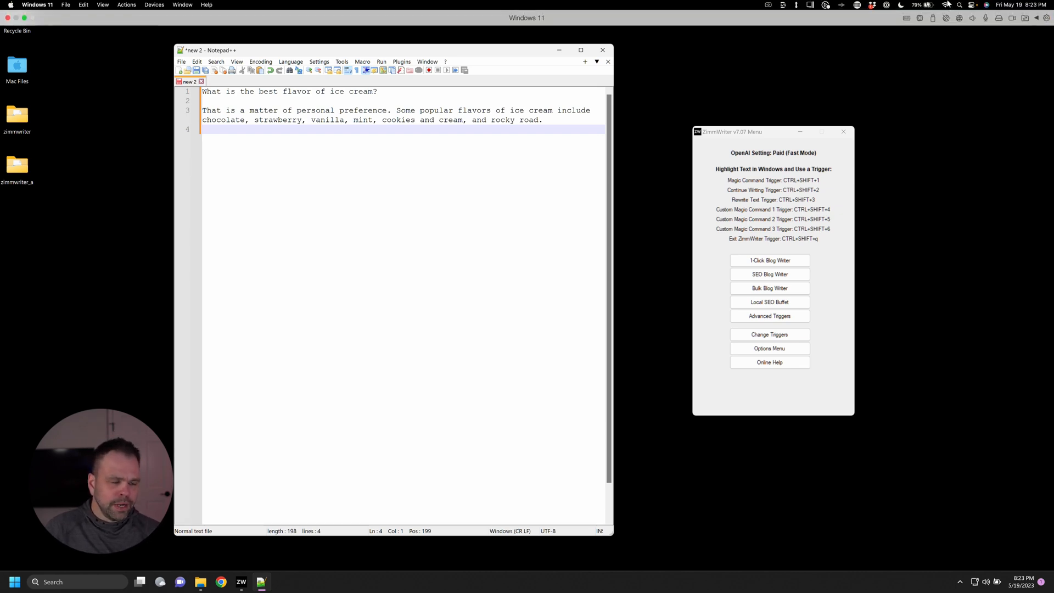
{"action": "left_click", "coordinate": [923, 4]}
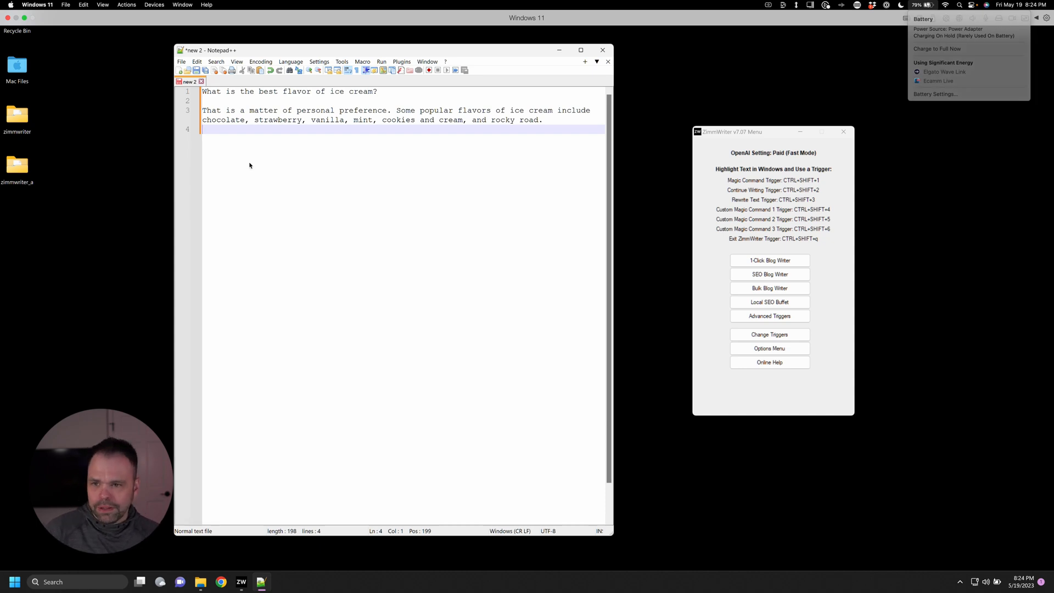
{"action": "left_click", "coordinate": [126, 4]}
{"action": "type", "text": "cro"}
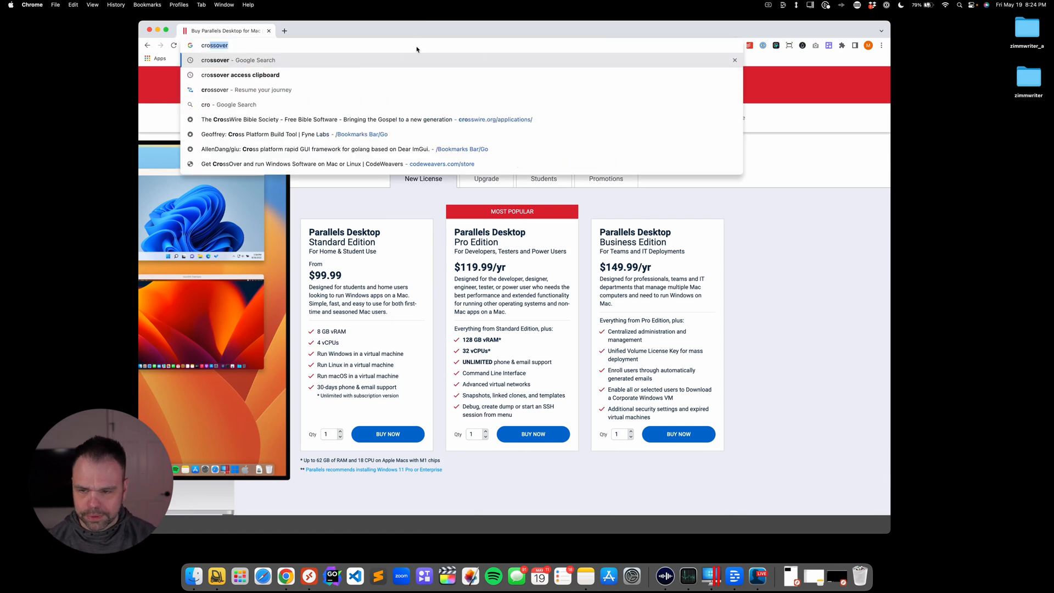
- Search for codeweavers and browse the CodeWeavers homepage from the results
{"action": "type", "text": "codeweavers"}
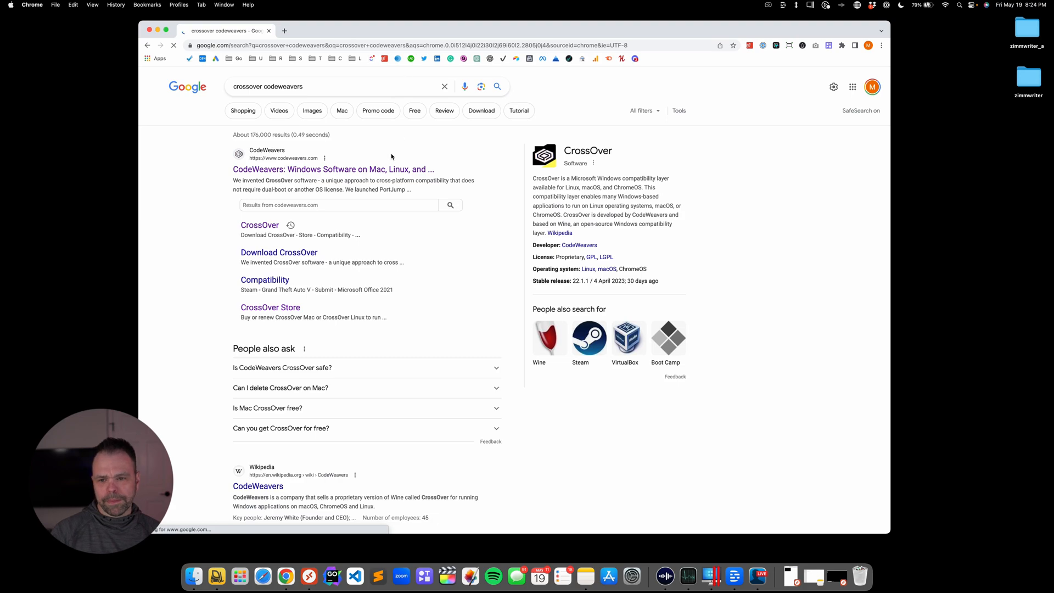
{"action": "left_click", "coordinate": [333, 169]}
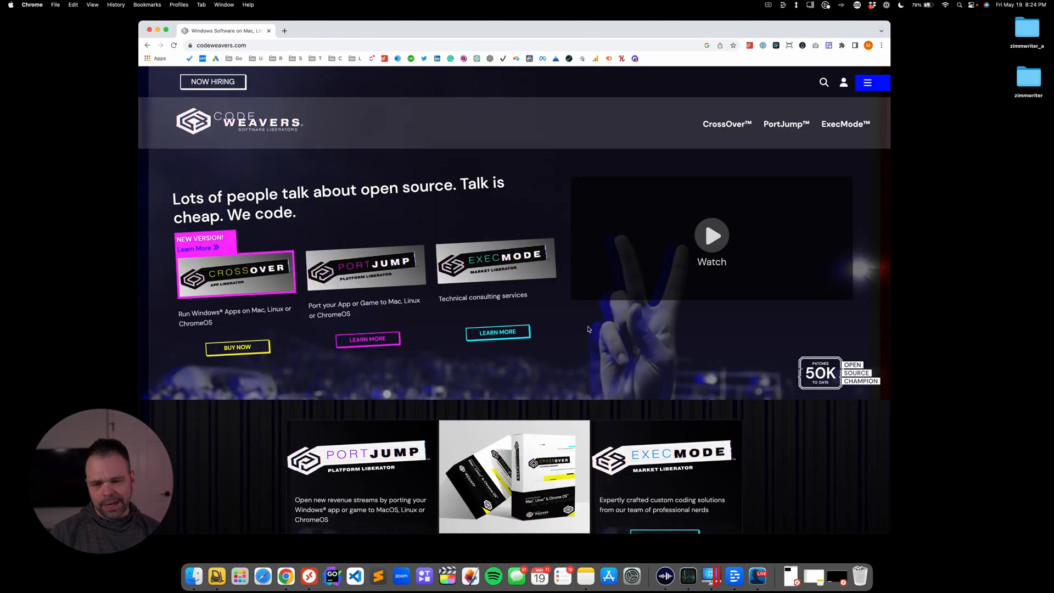
{"action": "scroll", "scroll_direction": "down", "scroll_amount": 3}
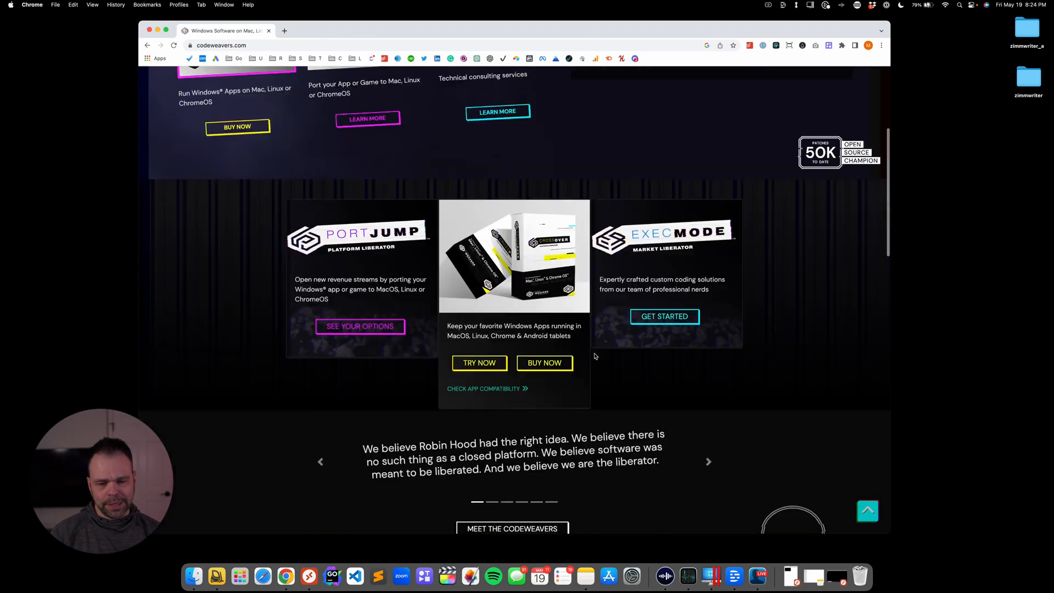
{"action": "scroll", "scroll_direction": "up", "scroll_amount": 3}
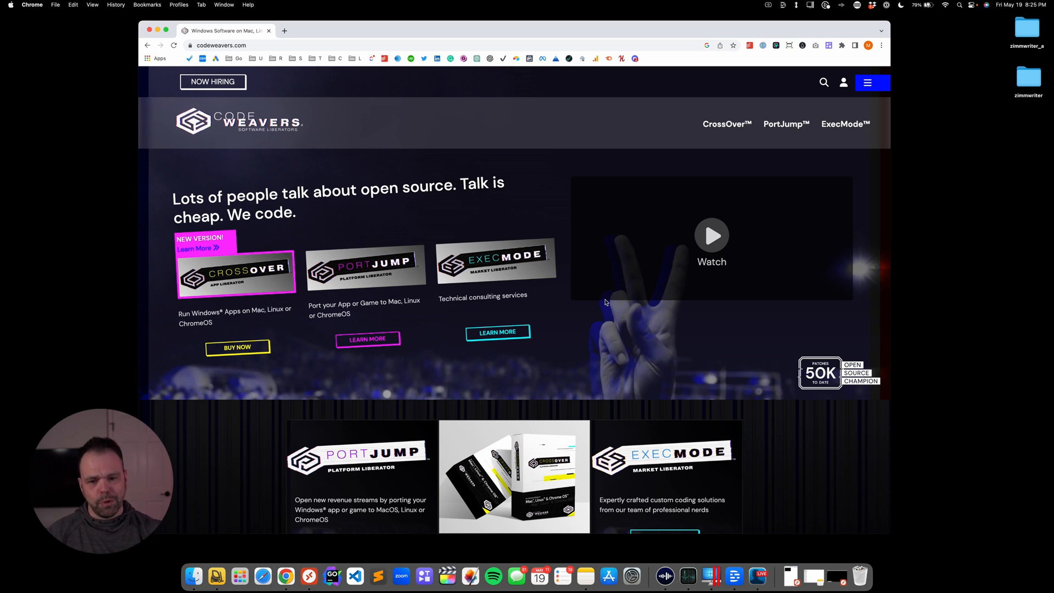
- Go to the CrossOver store page and highlight the $494 CrossOver Life price
{"action": "left_click", "coordinate": [237, 347]}
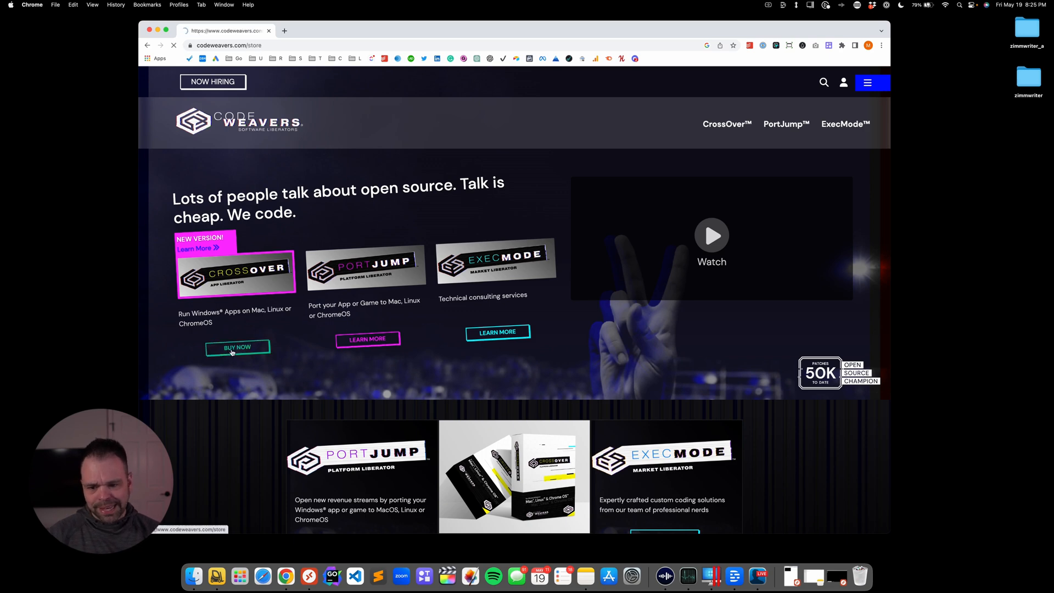
{"action": "left_click", "coordinate": [237, 347]}
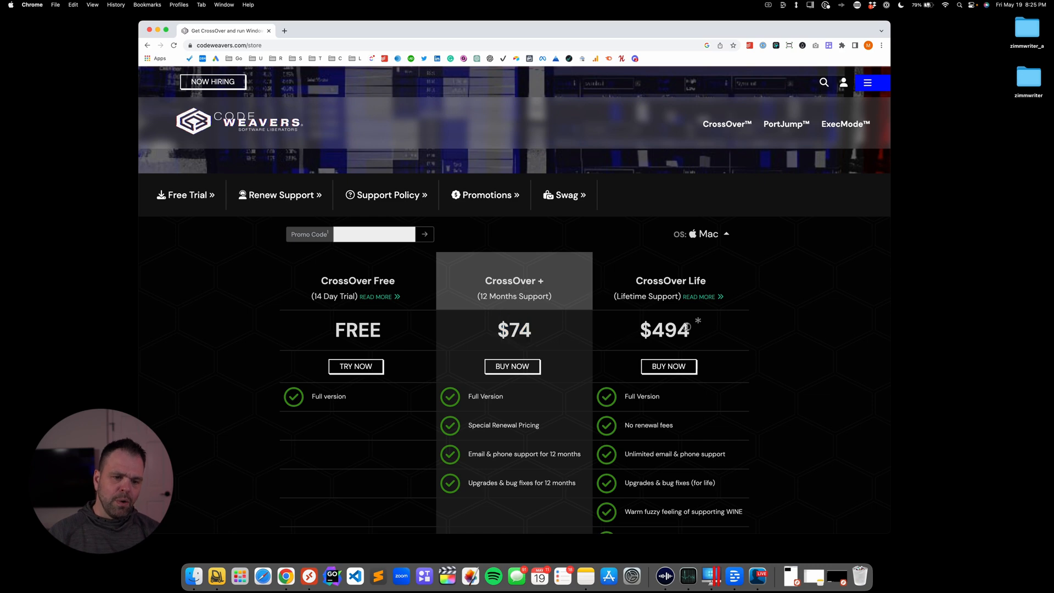
{"action": "double_click", "coordinate": [664, 329]}
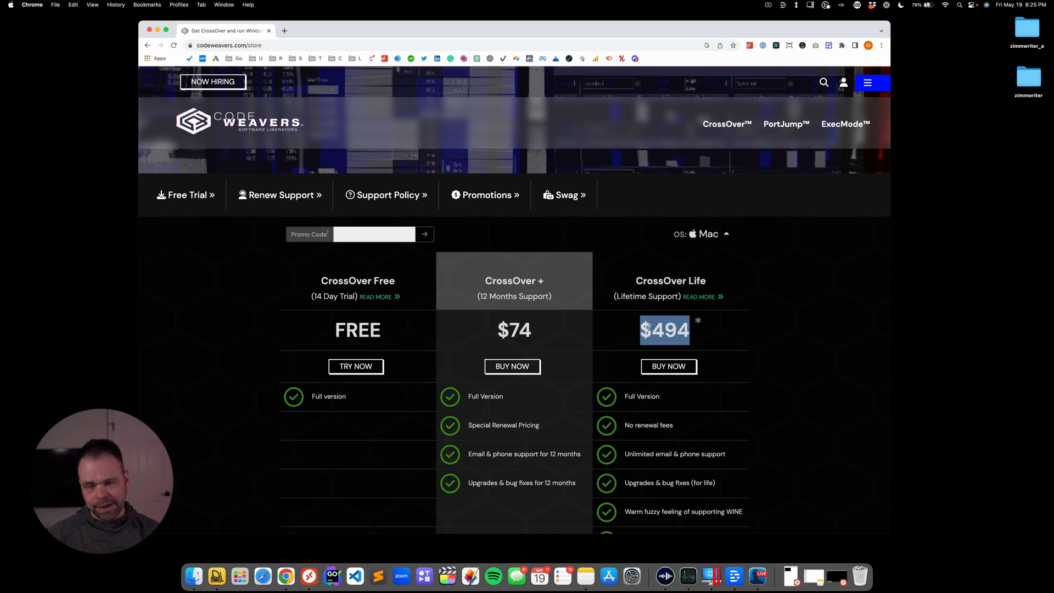
{"action": "mouse_move", "coordinate": [639, 334]}
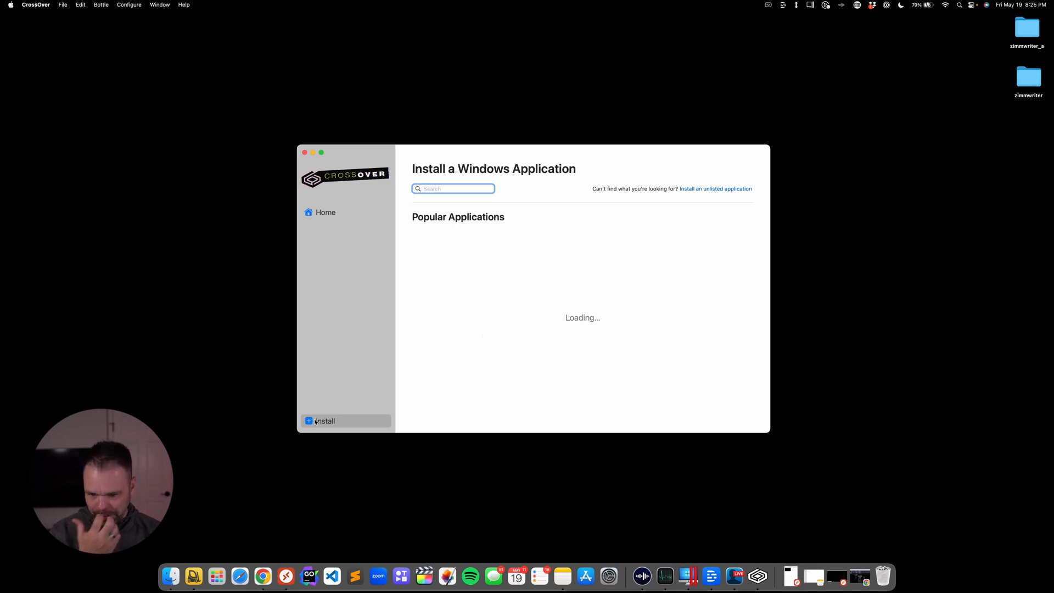
- Install the unlisted zimmwriter.exe into a new Windows 10 64-bit bottle named ZimmWriter
{"action": "left_click", "coordinate": [714, 189]}
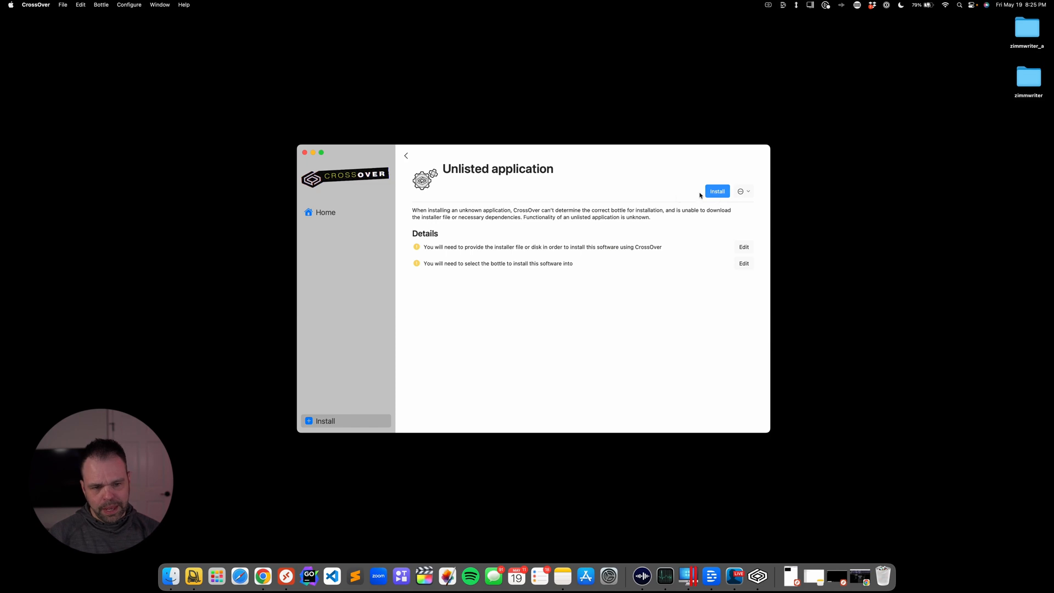
{"action": "left_click", "coordinate": [717, 191]}
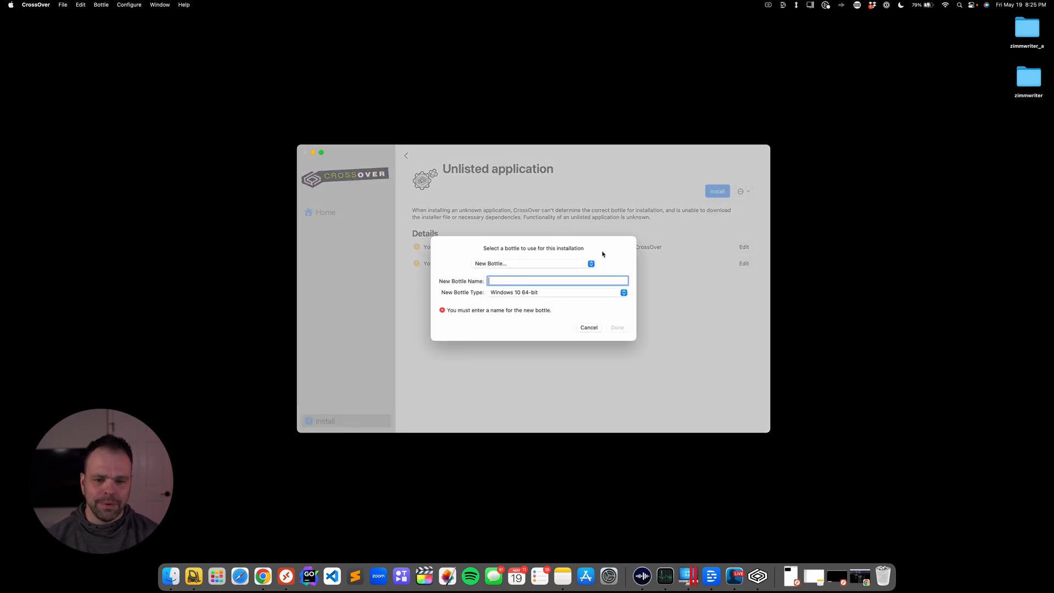
{"action": "type", "text": "z"}
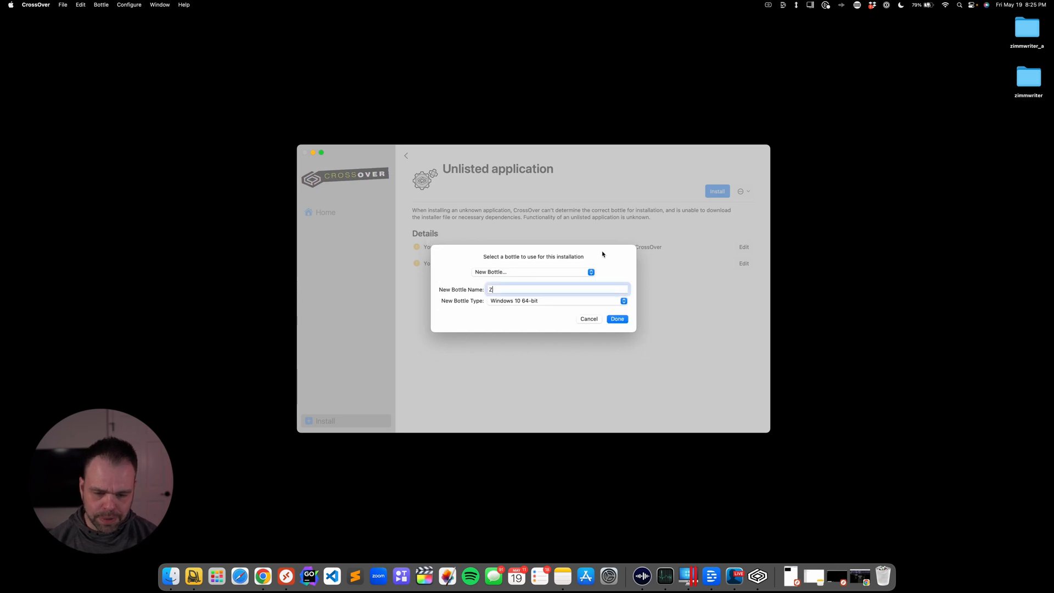
{"action": "type", "text": "ZimmWriter"}
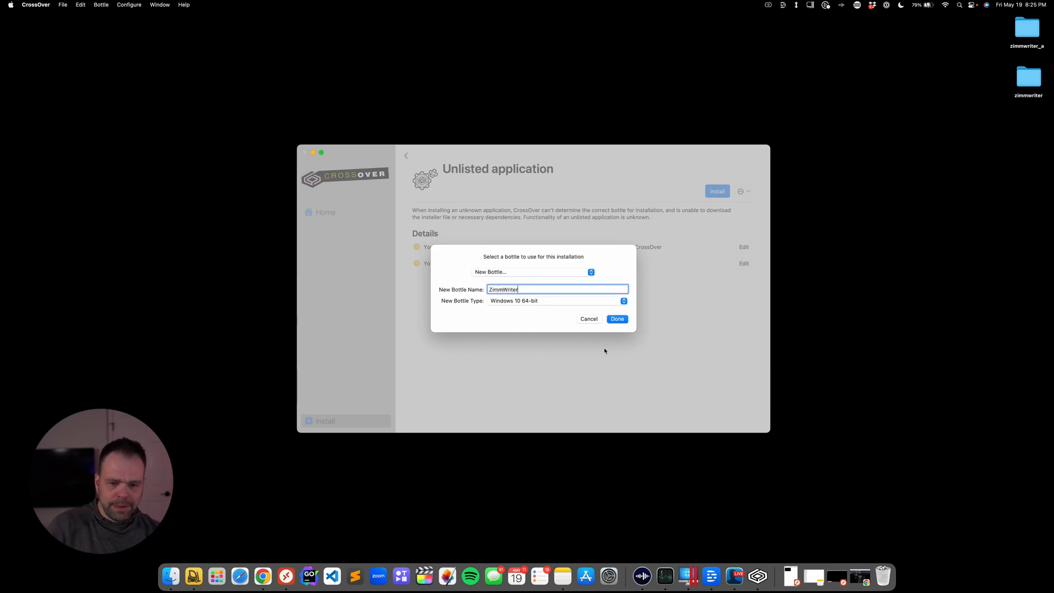
{"action": "left_click", "coordinate": [616, 318]}
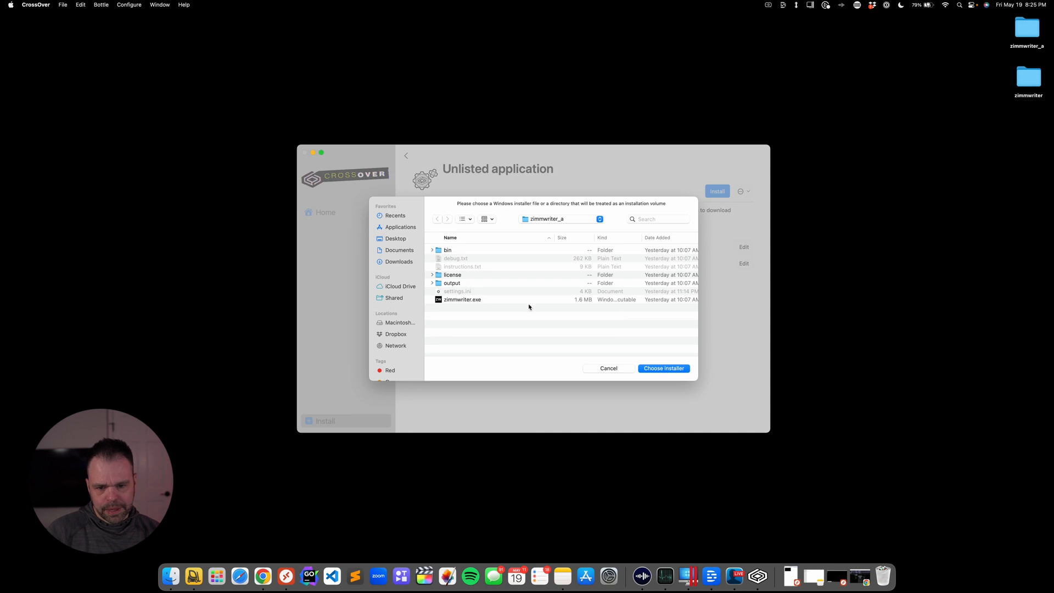
{"action": "mouse_move", "coordinate": [816, 130]}
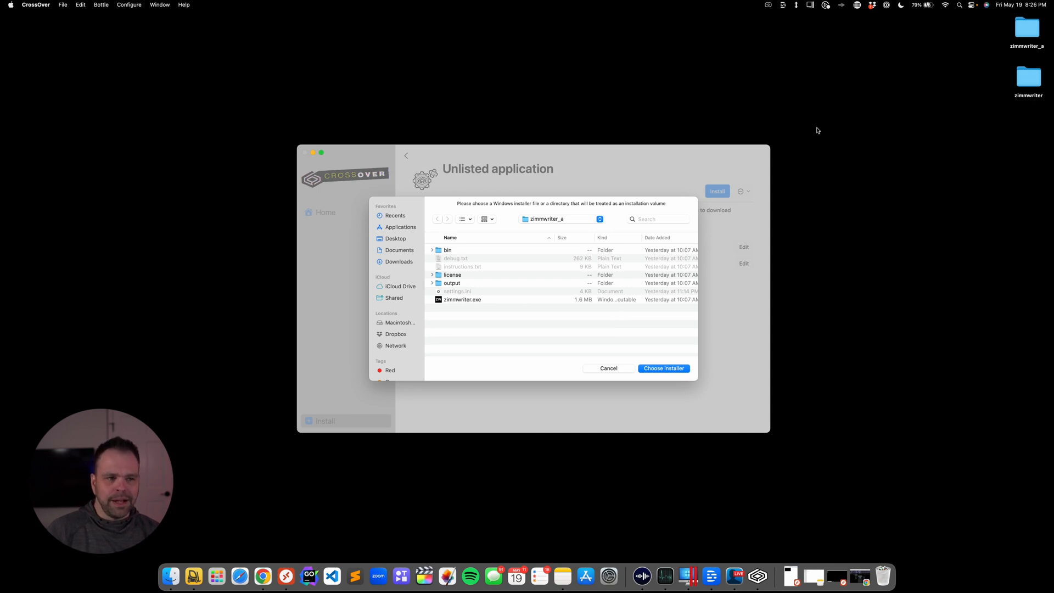
{"action": "mouse_move", "coordinate": [1028, 92]}
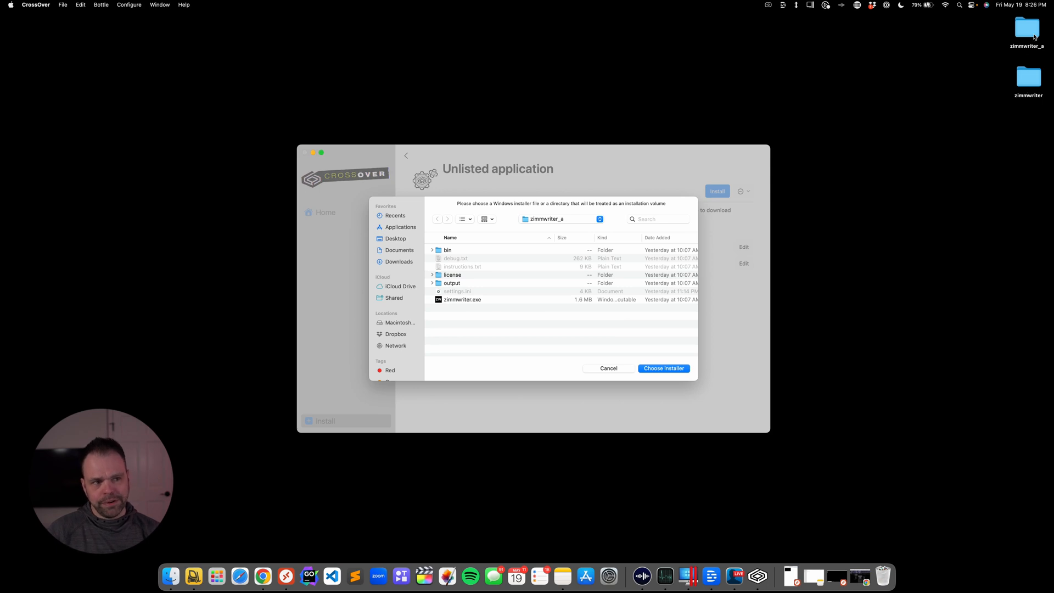
{"action": "mouse_move", "coordinate": [557, 224]}
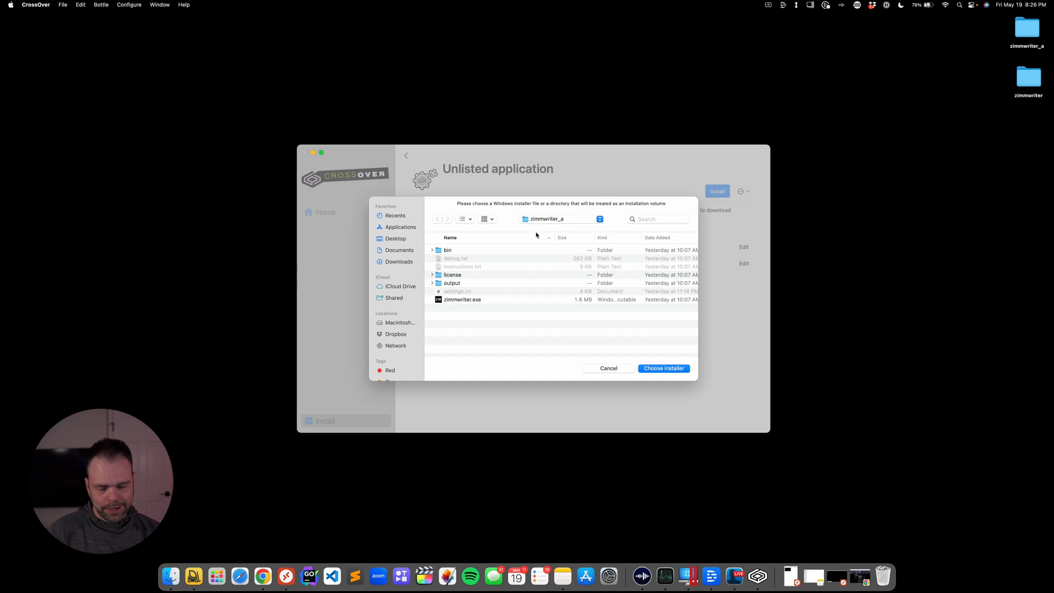
{"action": "left_click", "coordinate": [663, 367]}
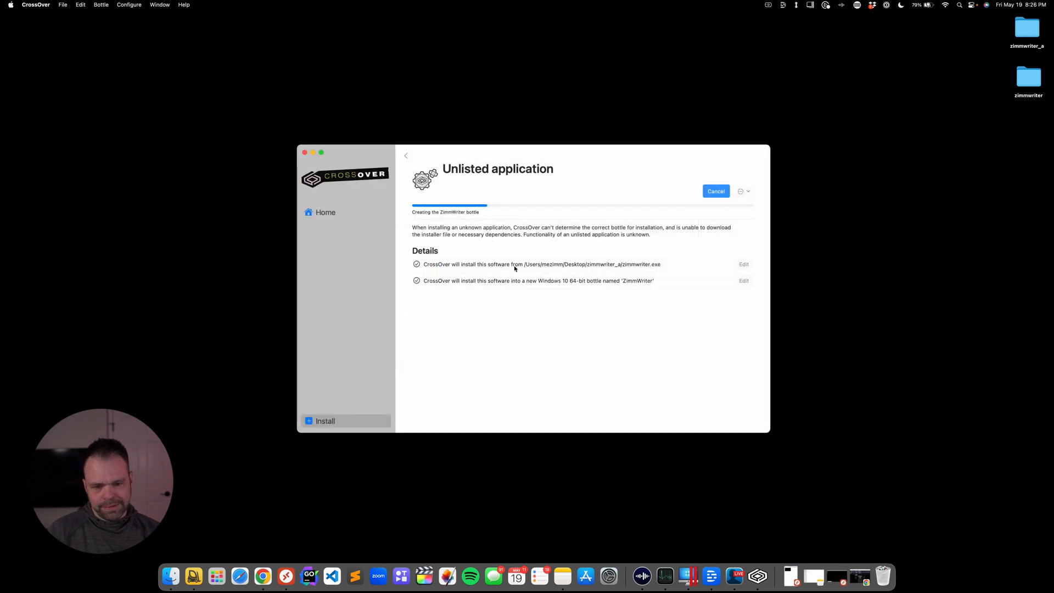
{"action": "mouse_move", "coordinate": [454, 210]}
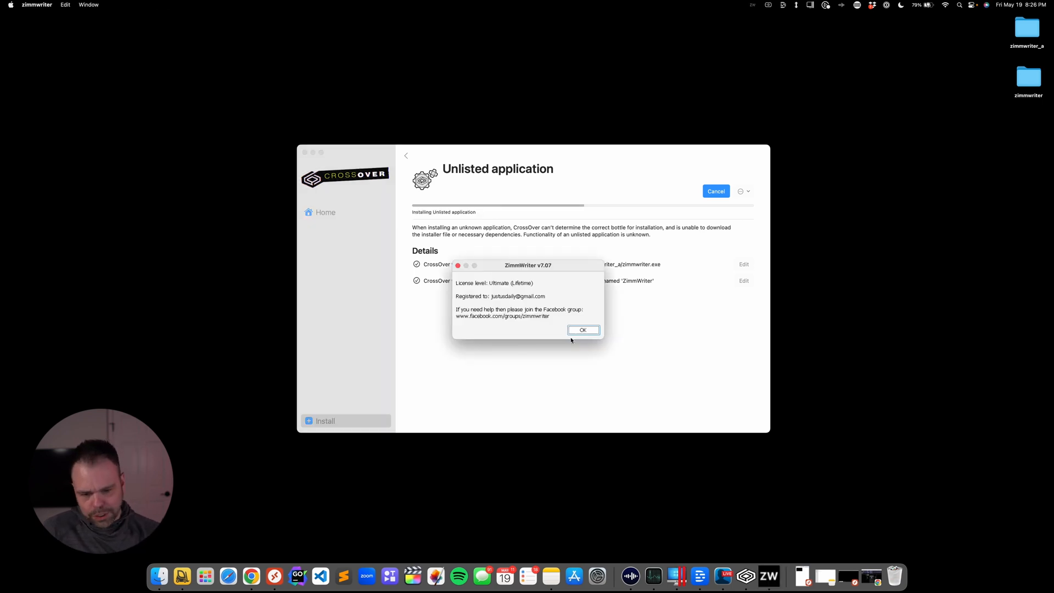
- Accept ZimmWriter v7.07's license notice so the ZimmWriter bottle finishes setup
{"action": "left_click", "coordinate": [582, 329]}
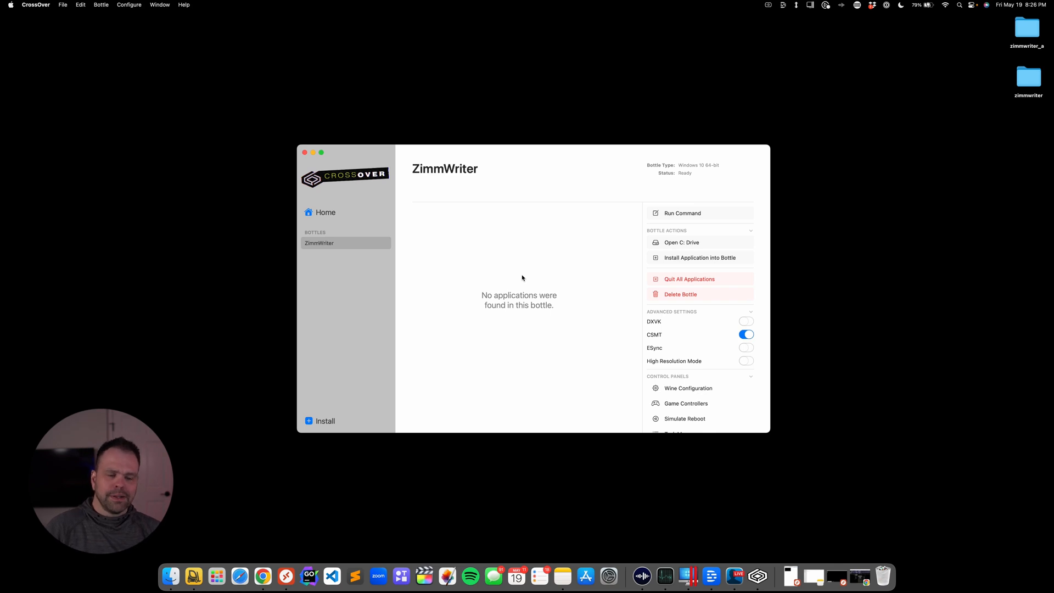
{"action": "mouse_move", "coordinate": [529, 275]}
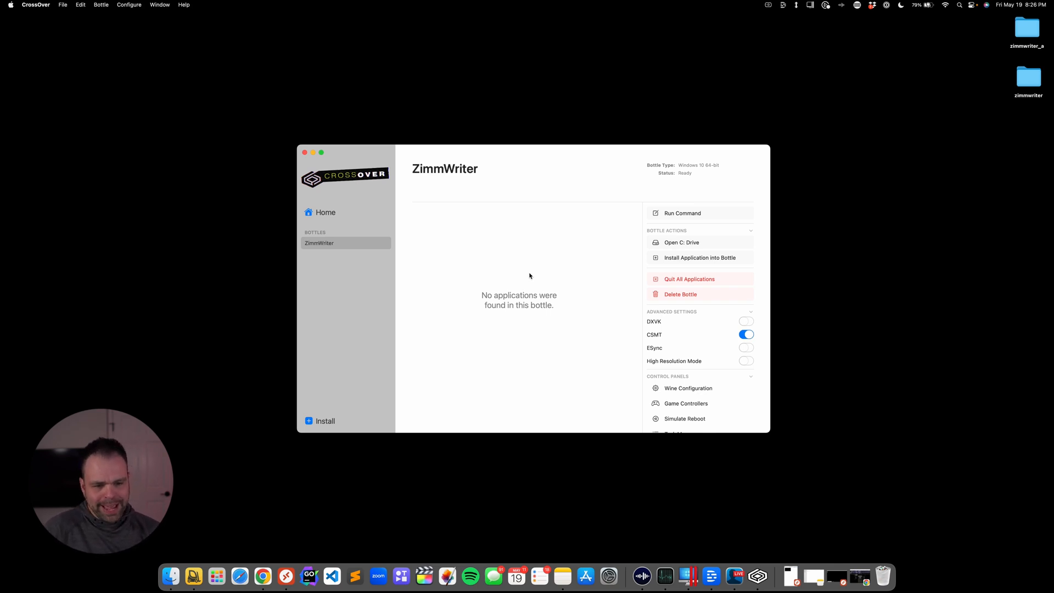
{"action": "mouse_move", "coordinate": [520, 240]}
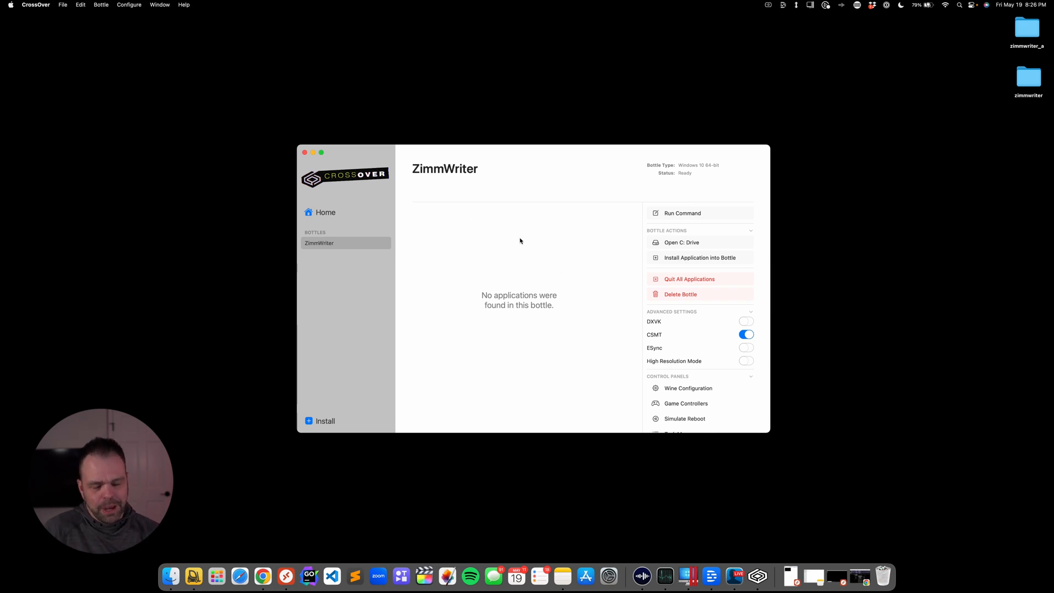
- Set up a Run Command for the bottle pointing at Desktop > zimmwriter_a > zimmwriter.exe
{"action": "left_click", "coordinate": [682, 213]}
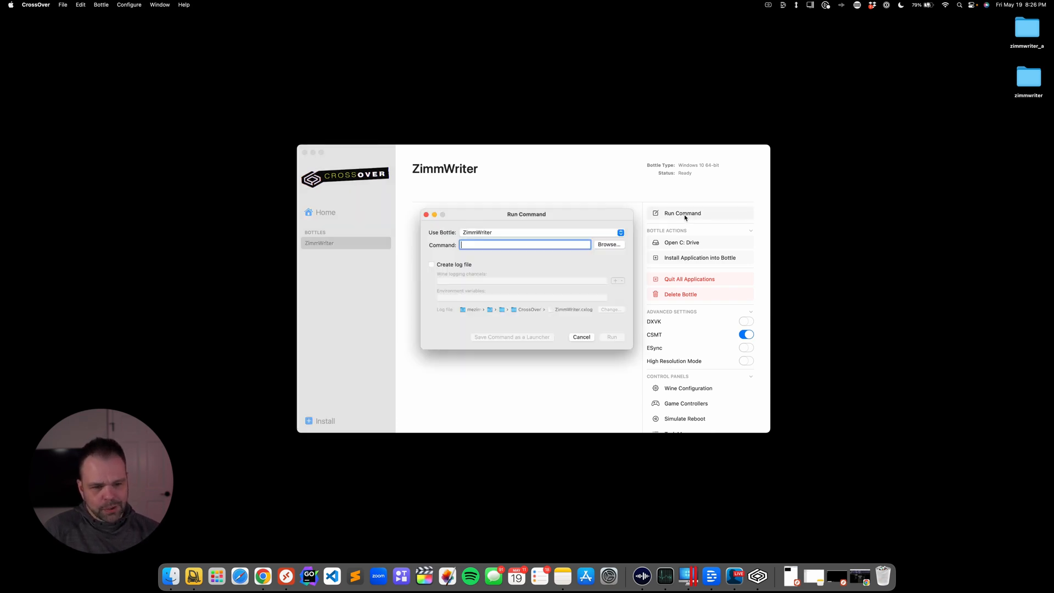
{"action": "left_click", "coordinate": [609, 244]}
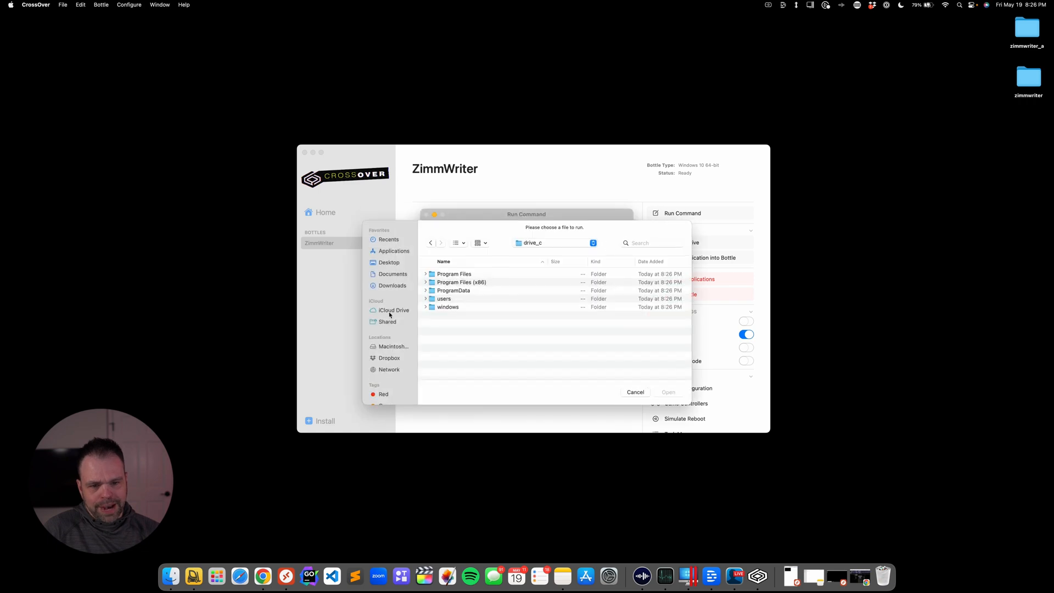
{"action": "left_click", "coordinate": [389, 263]}
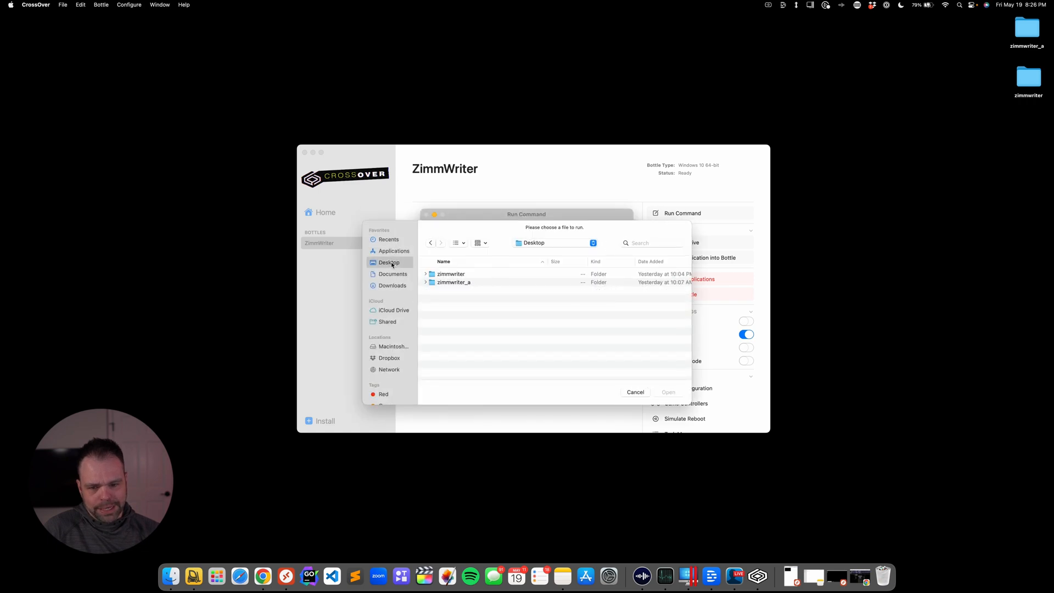
{"action": "left_click", "coordinate": [453, 282]}
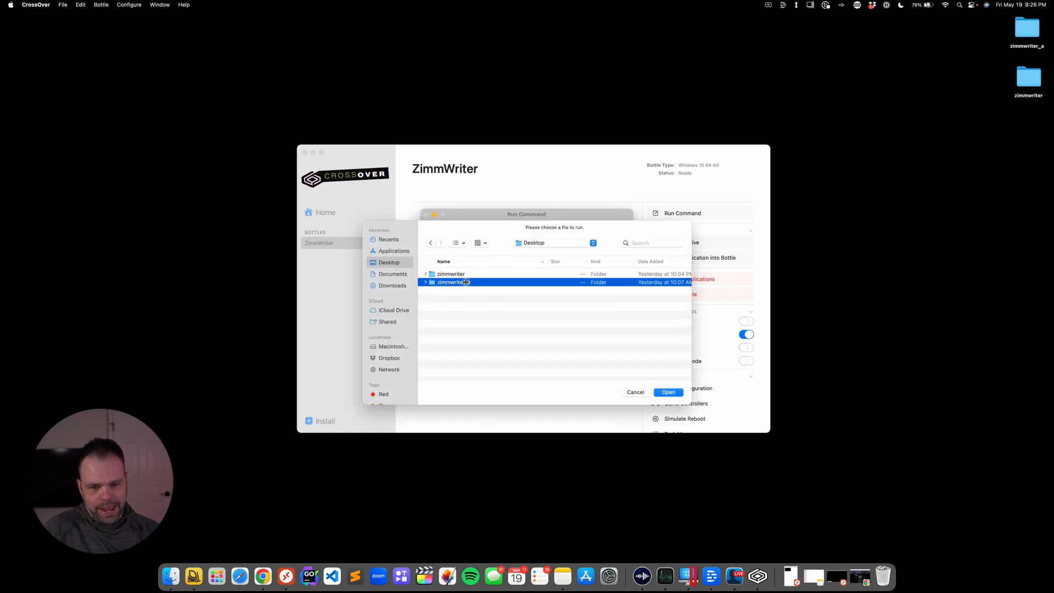
{"action": "left_click", "coordinate": [667, 392]}
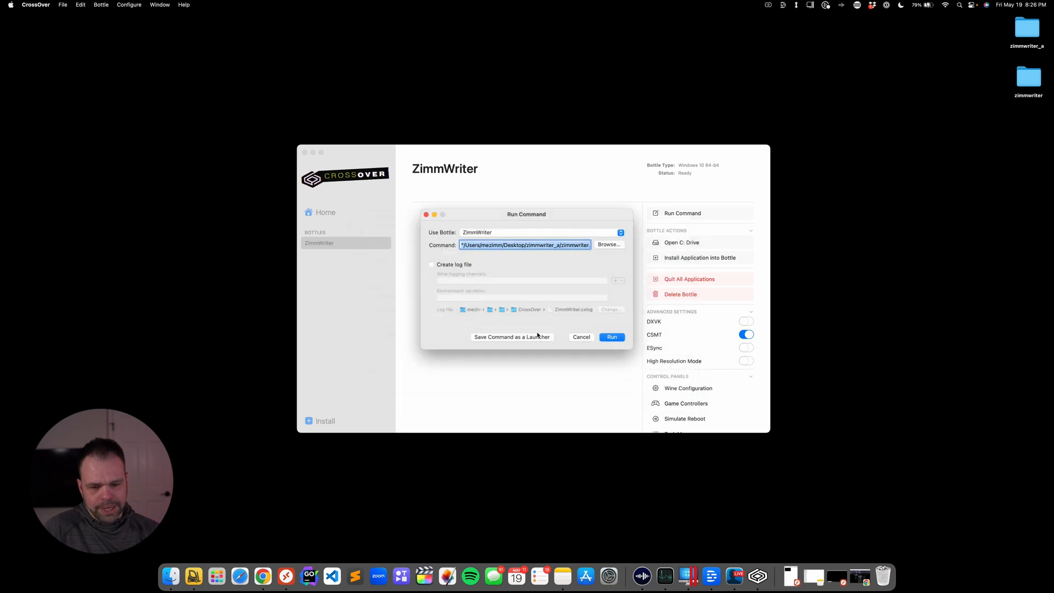
{"action": "mouse_move", "coordinate": [512, 337]}
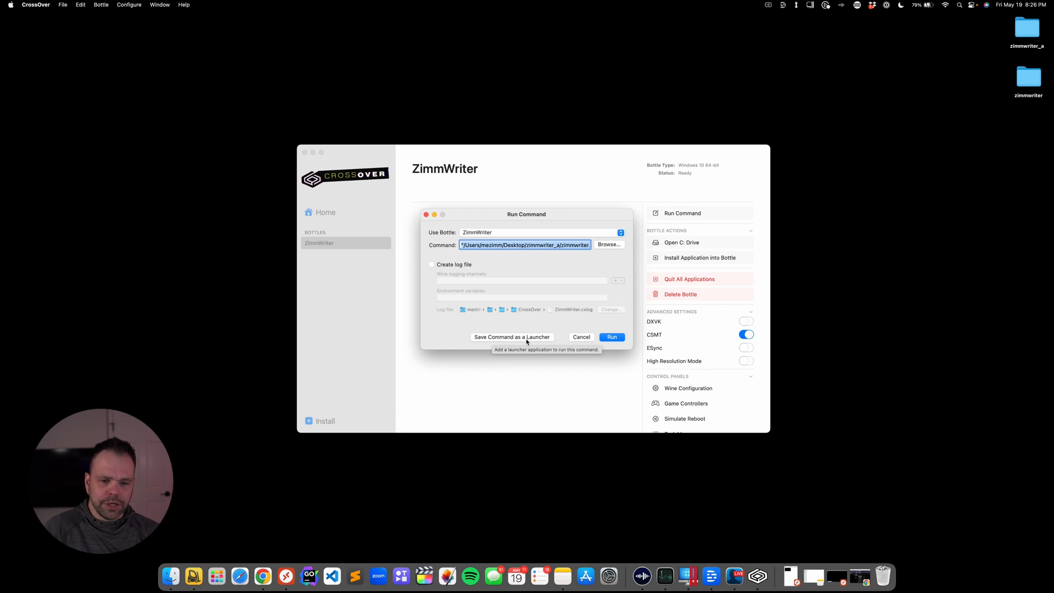
{"action": "mouse_move", "coordinate": [570, 375]}
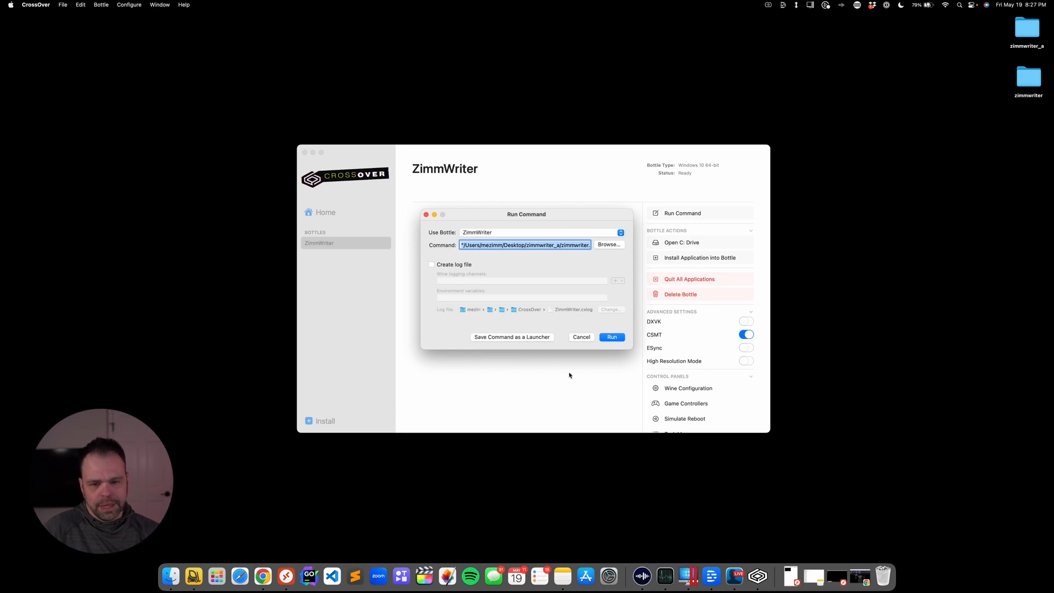
{"action": "mouse_move", "coordinate": [416, 222]}
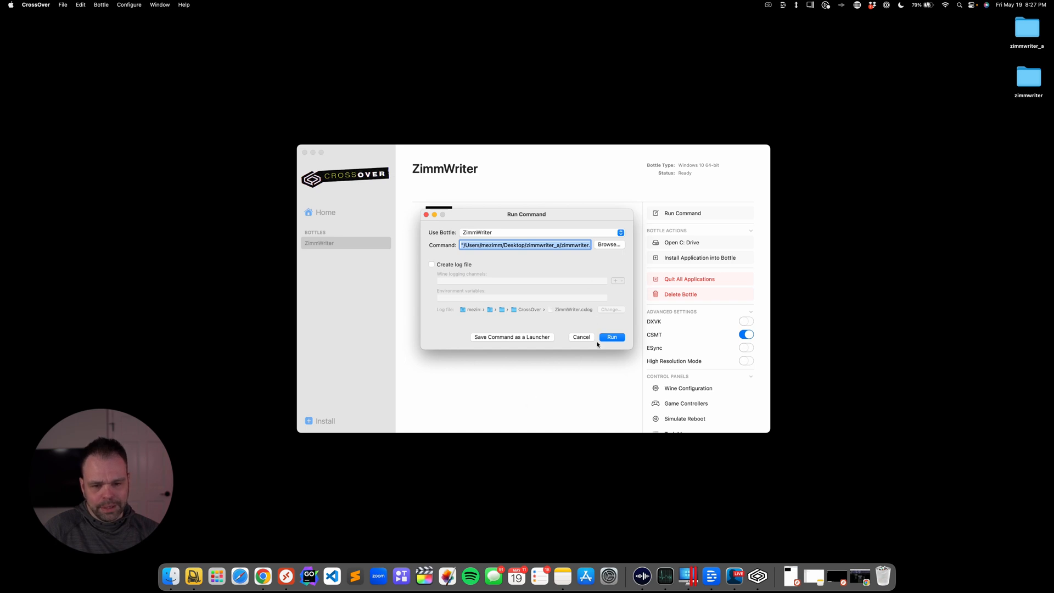
- Save the command as a zimmwriter launcher and start ZimmWriter from it
{"action": "left_click", "coordinate": [580, 337]}
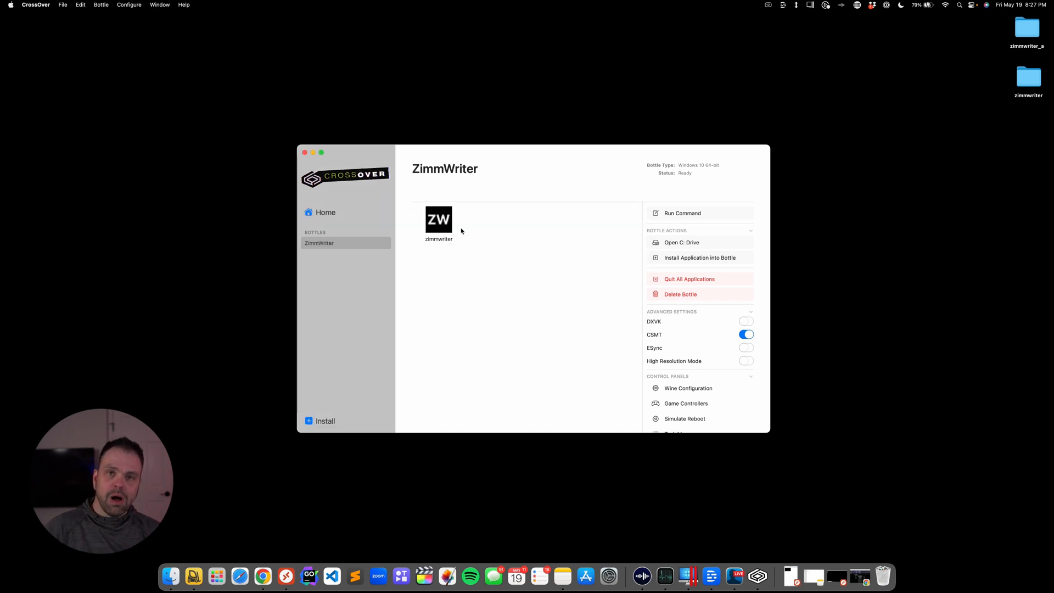
{"action": "mouse_move", "coordinate": [683, 228]}
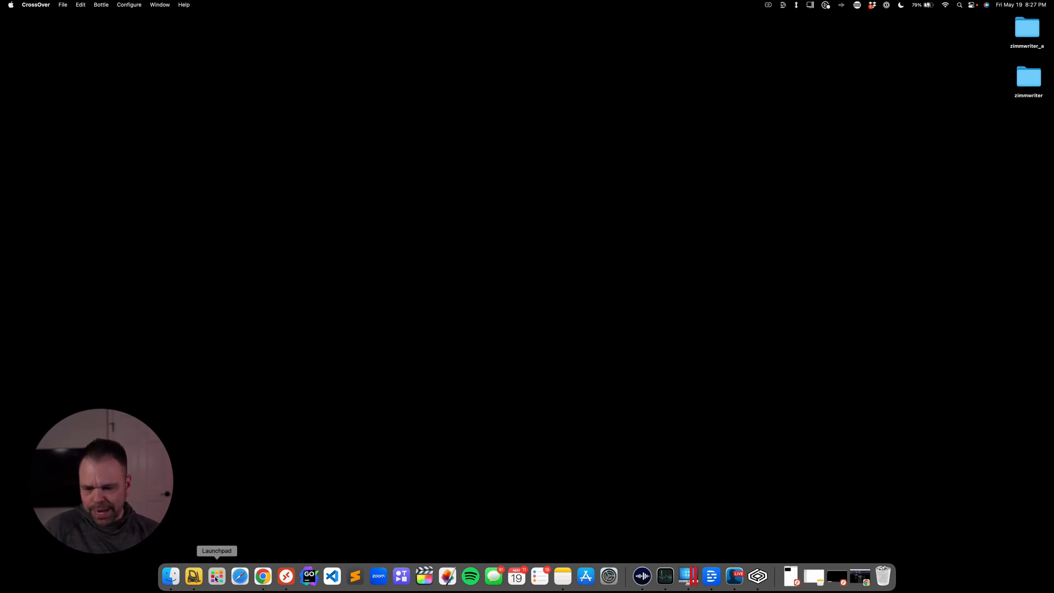
{"action": "left_click", "coordinate": [216, 577]}
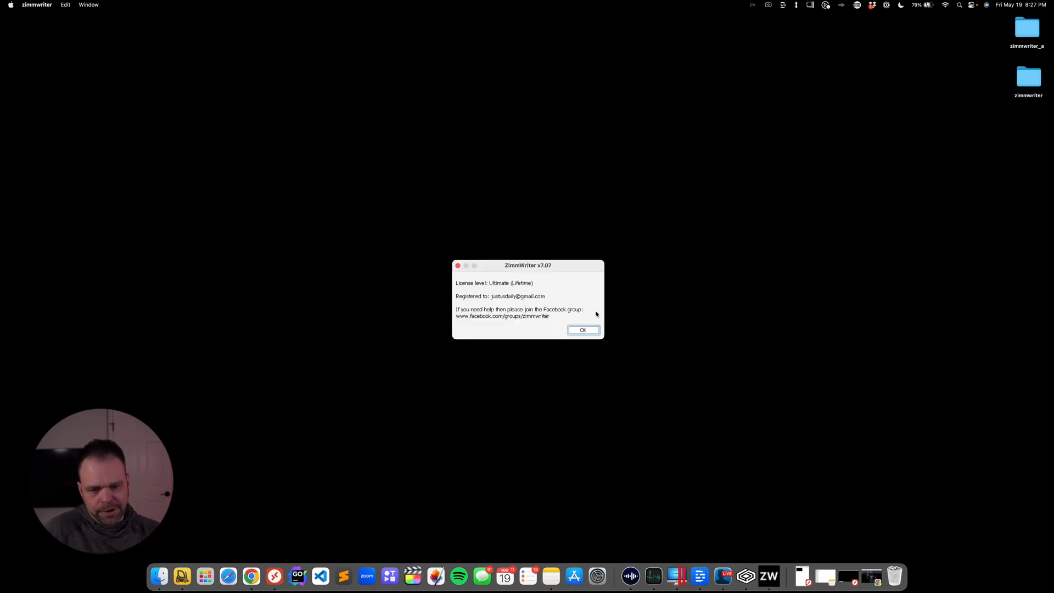
- Accept the license notice and move the ZimmWriter v7.07 Menu window to the right
{"action": "left_click", "coordinate": [582, 331]}
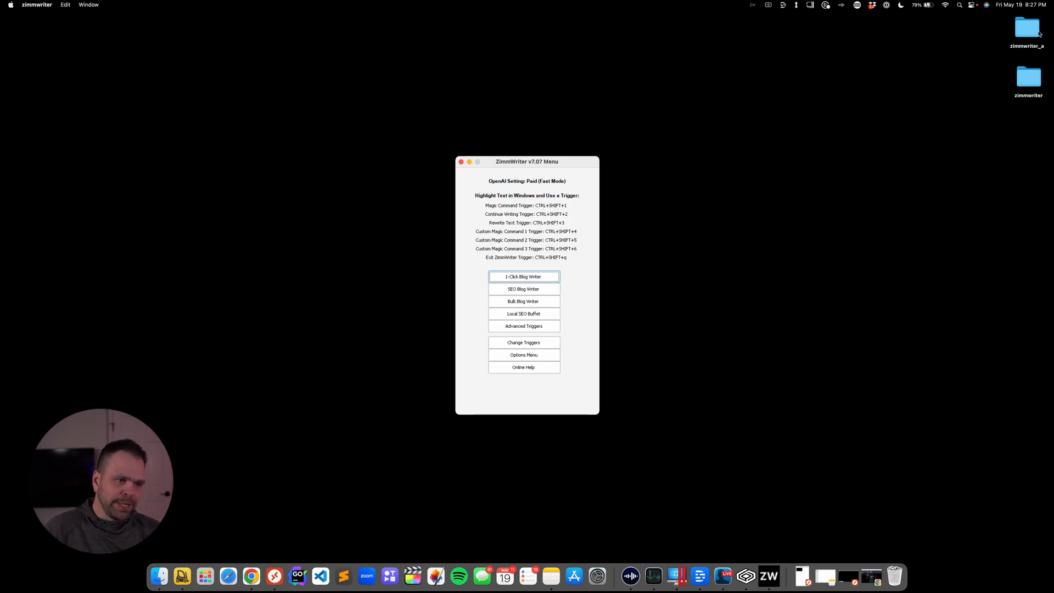
{"action": "mouse_move", "coordinate": [638, 310]}
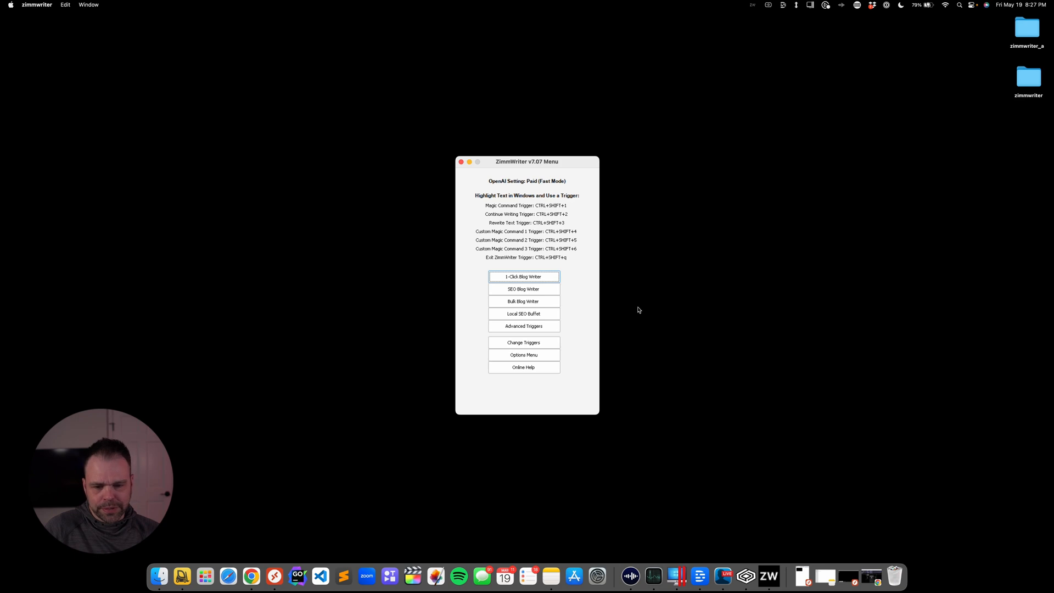
{"action": "left_click_drag", "start_coordinate": [527, 162], "coordinate": [747, 139]}
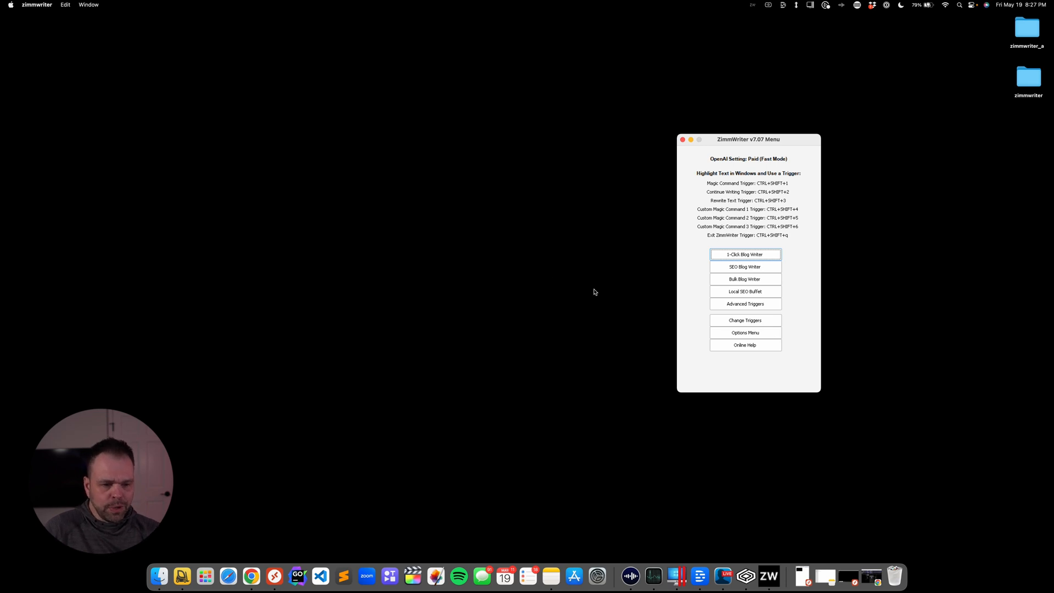
{"action": "left_click", "coordinate": [744, 332]}
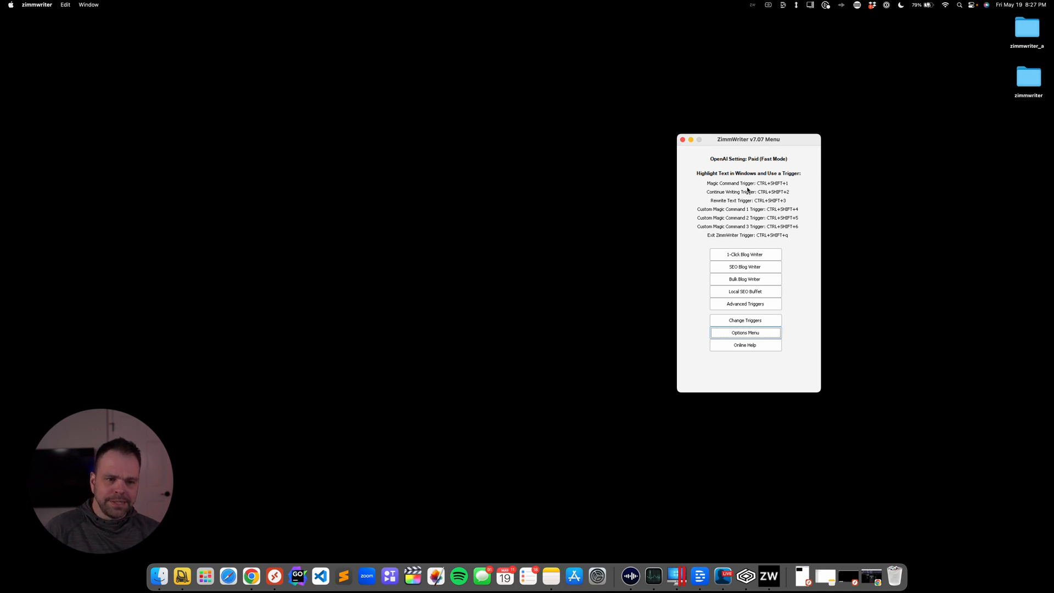
{"action": "mouse_move", "coordinate": [759, 319]}
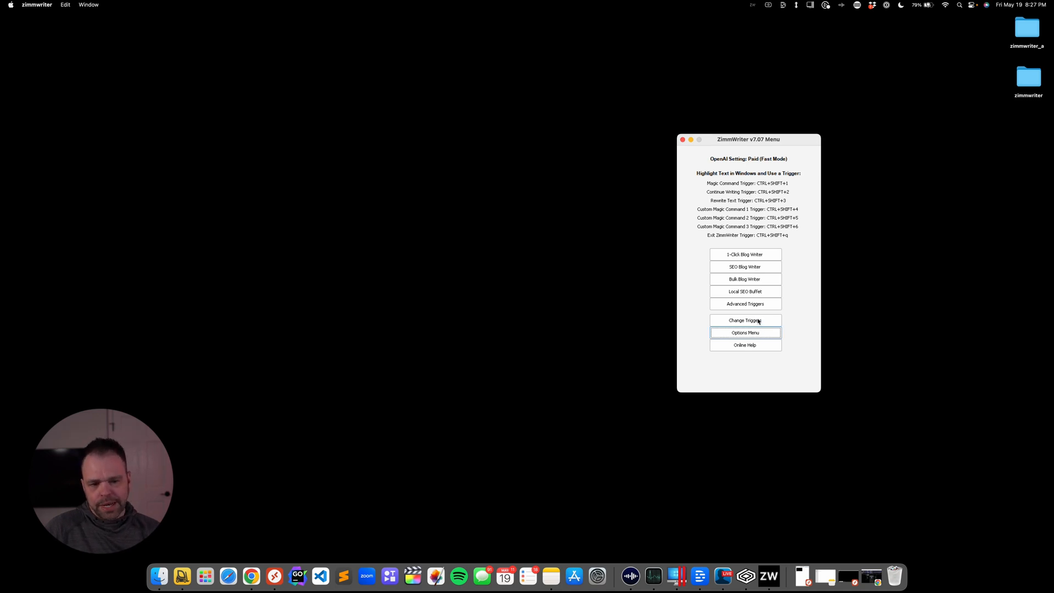
- Set all trigger hotkeys to start with CTRL+SHIFT, save them and confirm the success message
{"action": "left_click", "coordinate": [744, 320]}
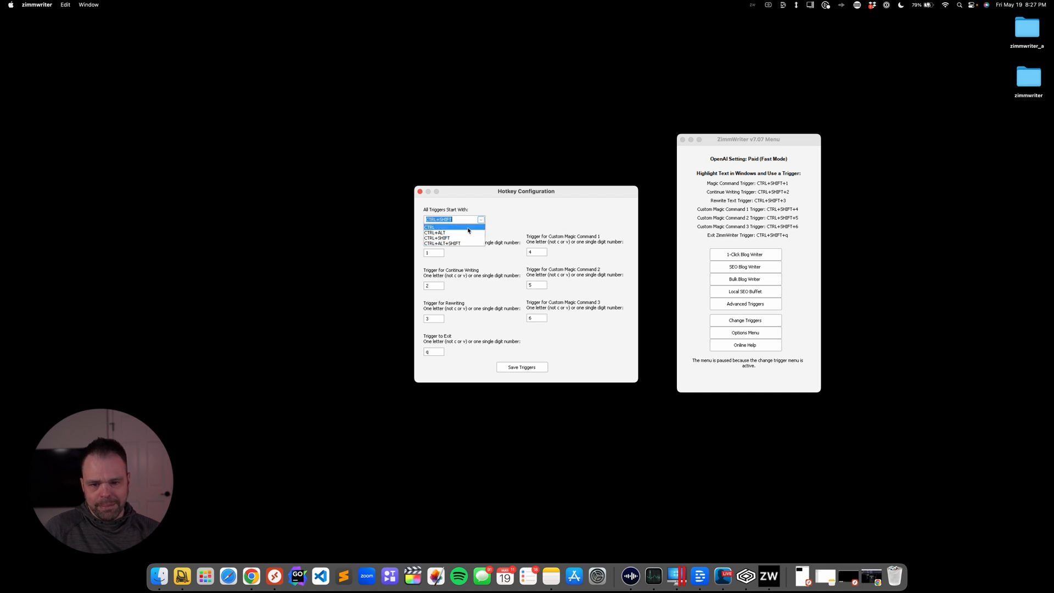
{"action": "left_click", "coordinate": [430, 227]}
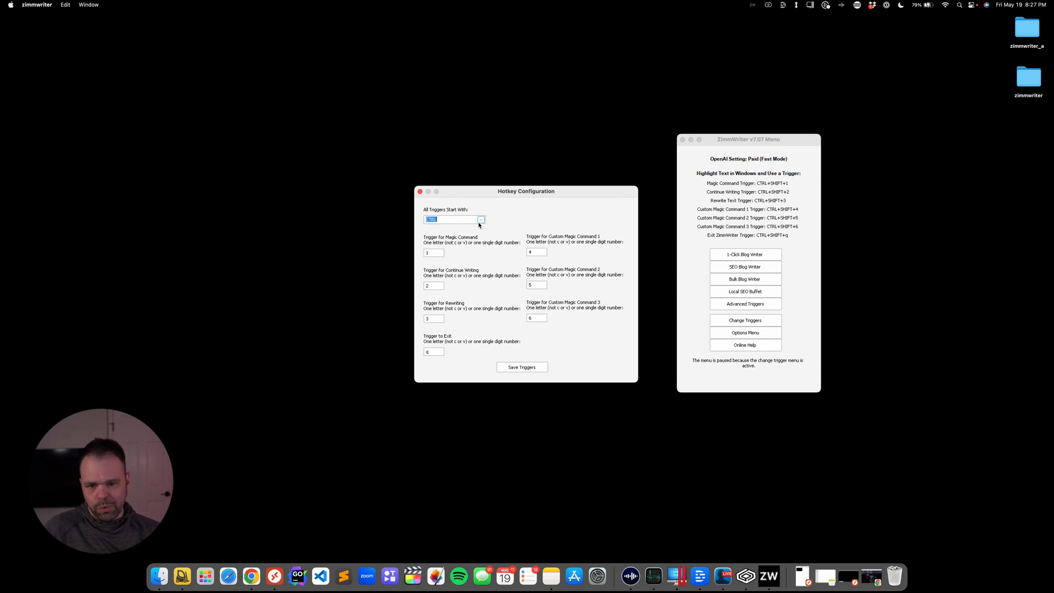
{"action": "left_click", "coordinate": [480, 219]}
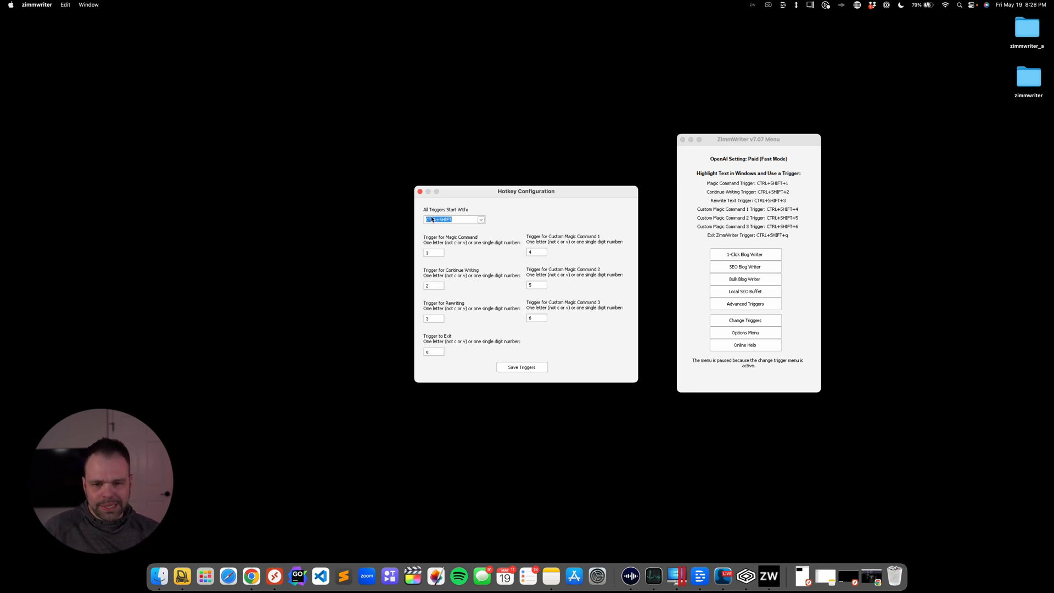
{"action": "left_click", "coordinate": [521, 367]}
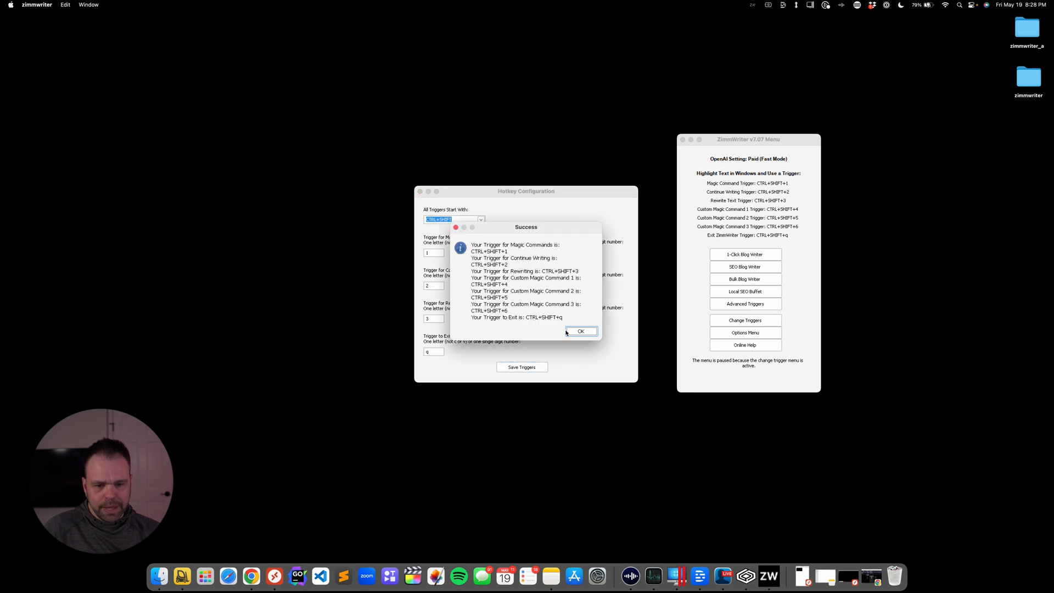
{"action": "left_click", "coordinate": [580, 331]}
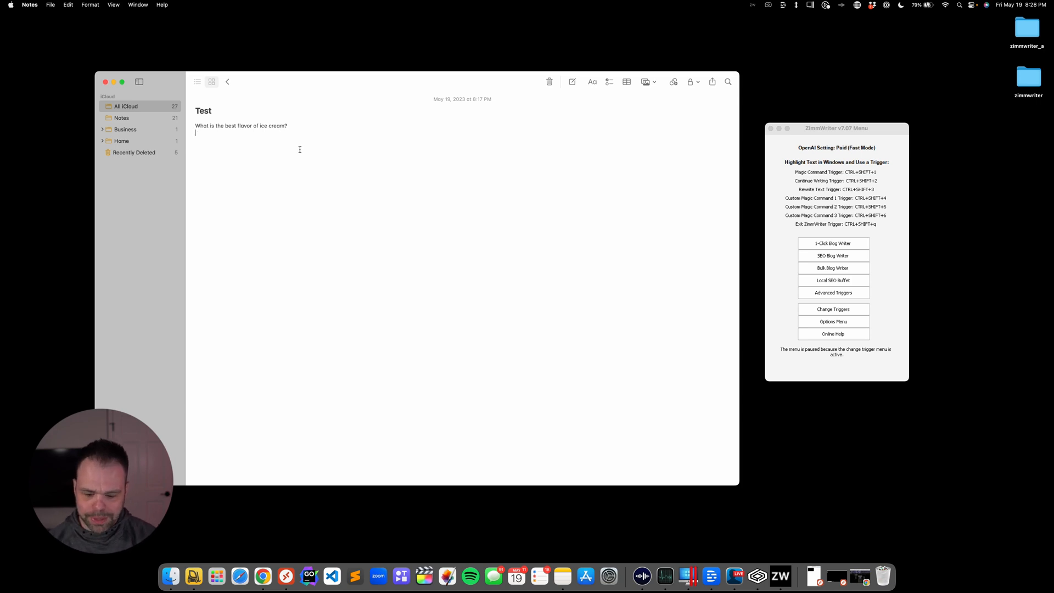
- Dismiss the input-too-short error and enter 'What is the best flavor of ice cream?' in the Test note for the magic command
{"action": "type", "text": "d"}
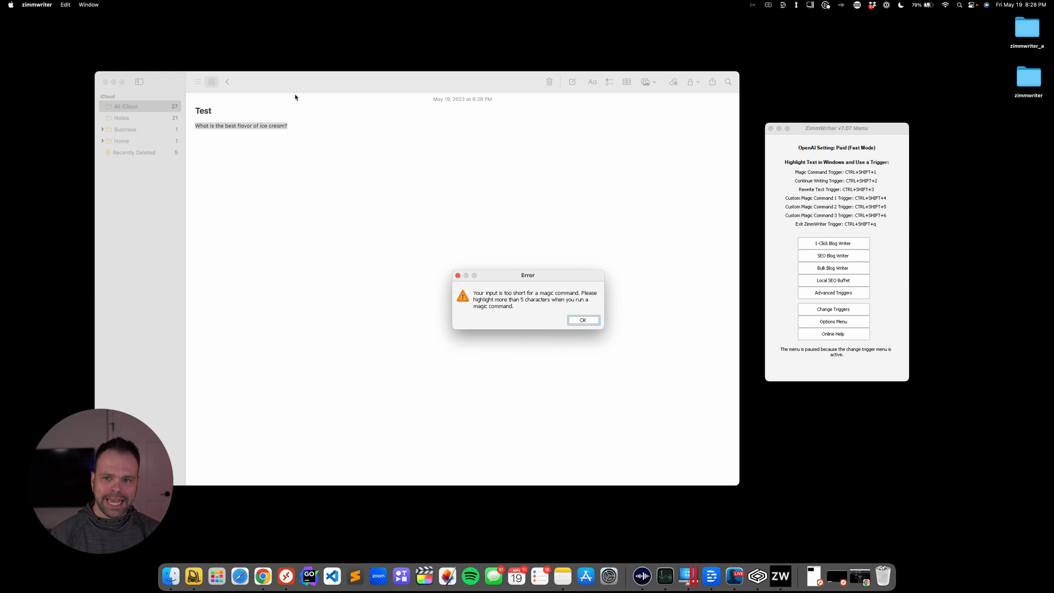
{"action": "mouse_move", "coordinate": [265, 62]}
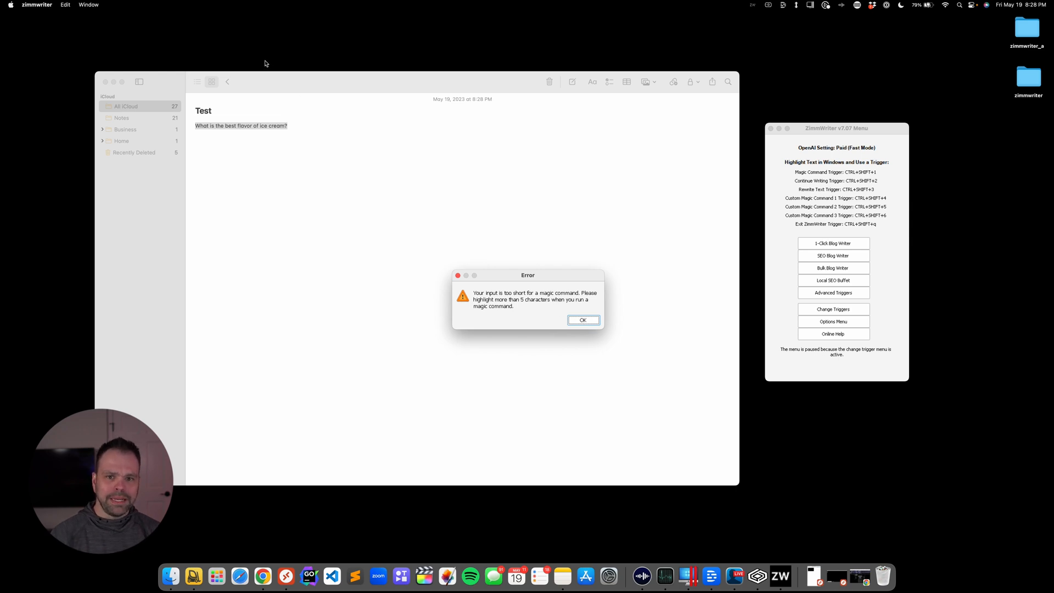
{"action": "mouse_move", "coordinate": [837, 171]}
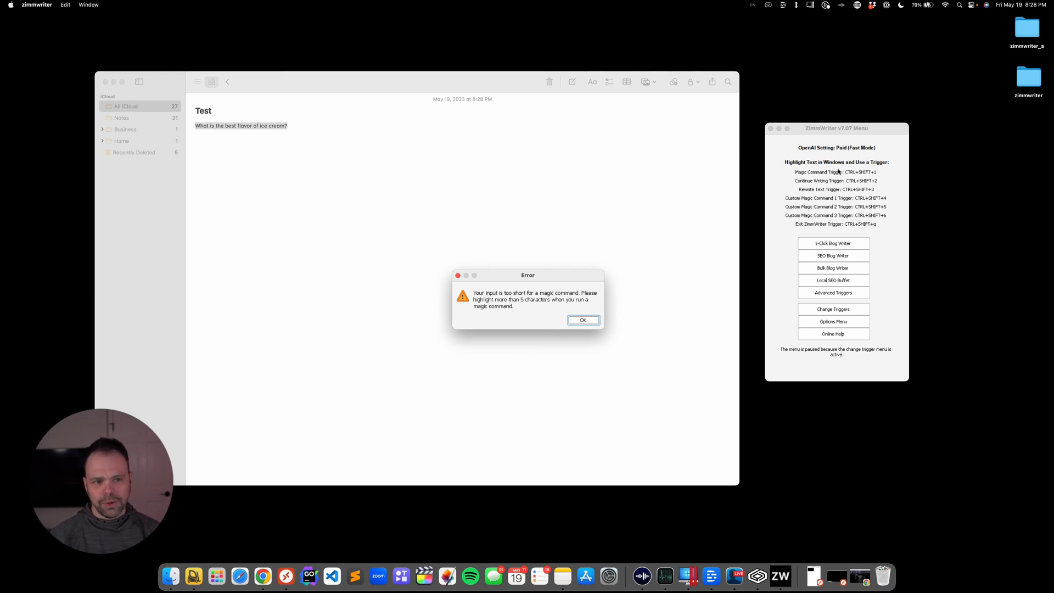
{"action": "left_click", "coordinate": [582, 319]}
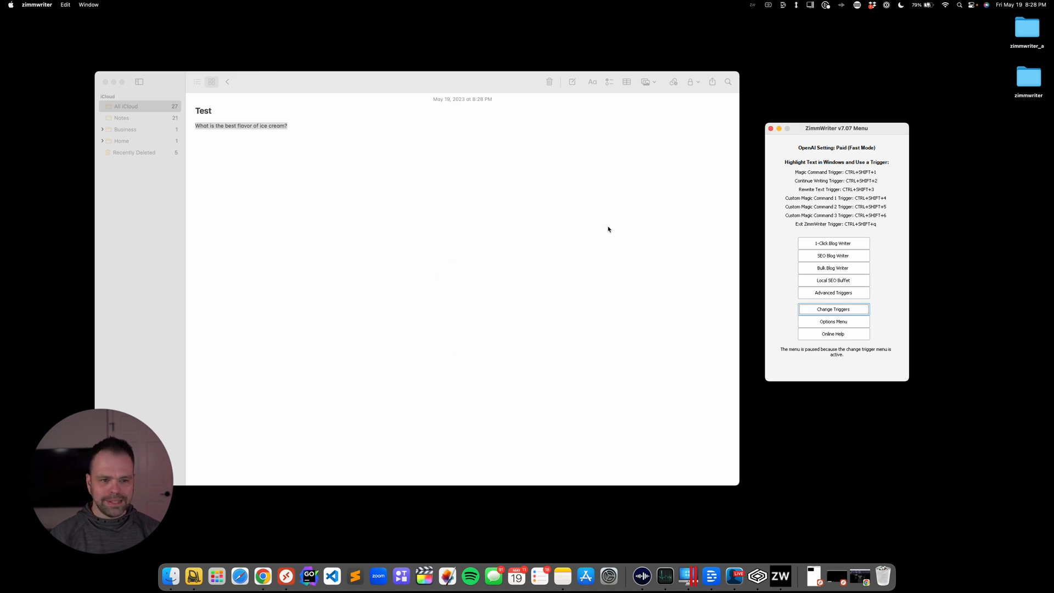
{"action": "mouse_move", "coordinate": [859, 138]}
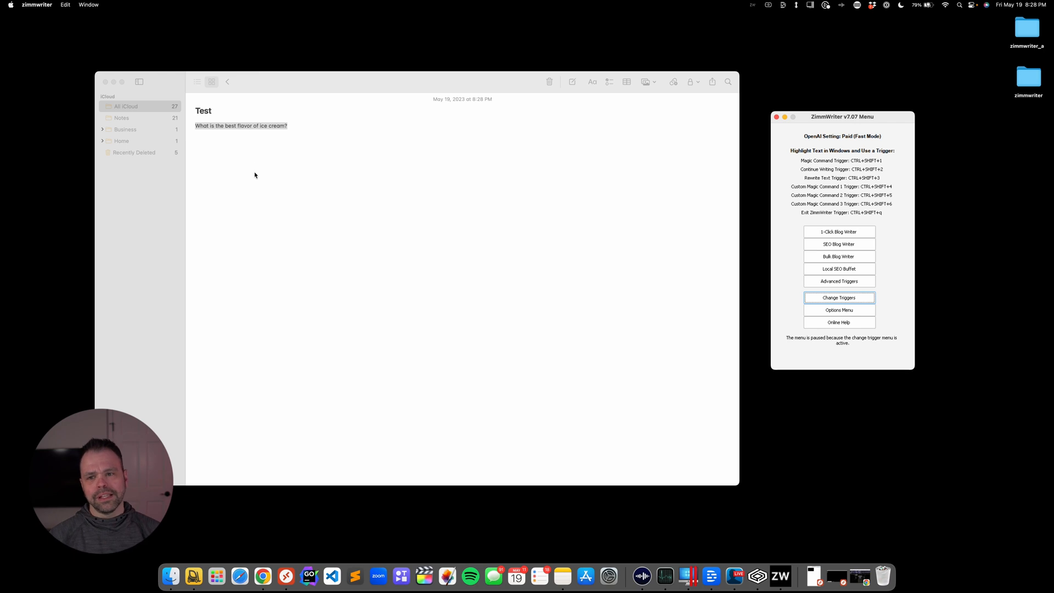
{"action": "mouse_move", "coordinate": [309, 153]}
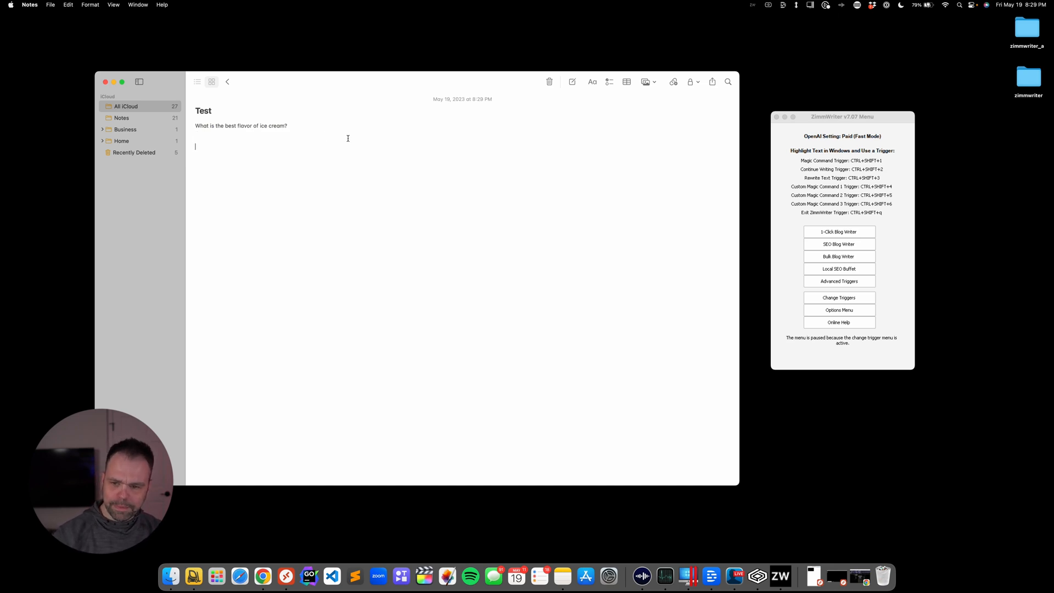
{"action": "type", "text": "What is the best flavor of ice cream?"}
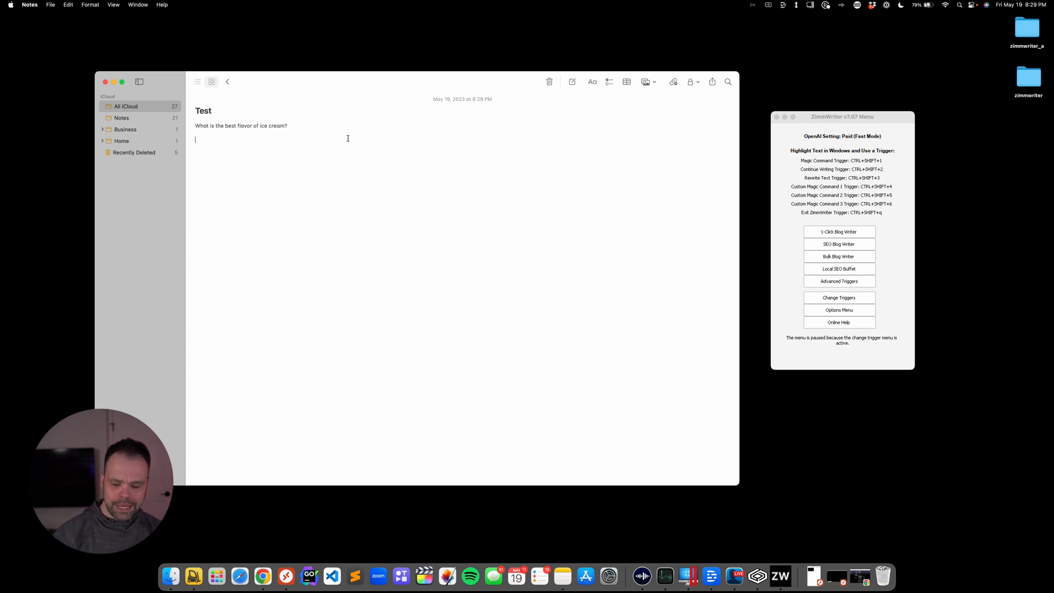
{"action": "left_click", "coordinate": [838, 297]}
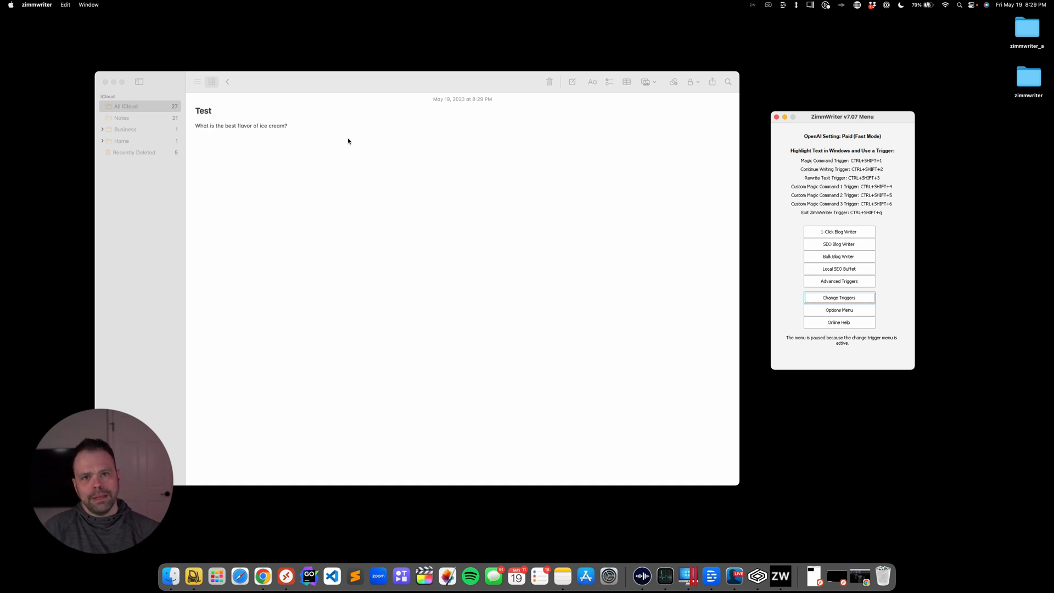
{"action": "mouse_move", "coordinate": [379, 157]}
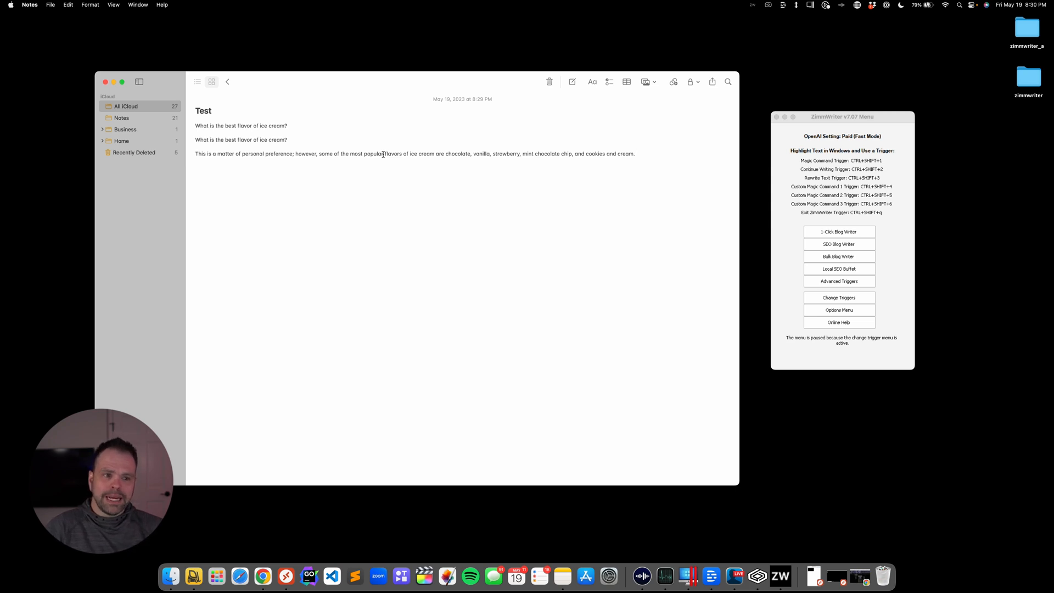
{"action": "mouse_move", "coordinate": [757, 577]}
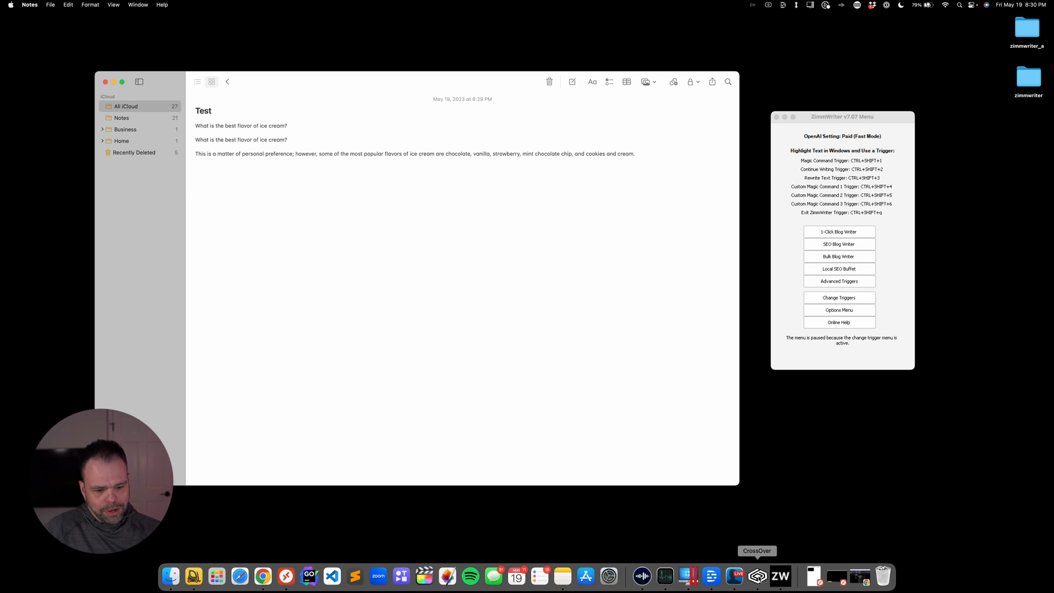
- Show CrossOver's ZimmWriter bottle from the Dock, then close the CrossOver window
{"action": "left_click", "coordinate": [756, 576]}
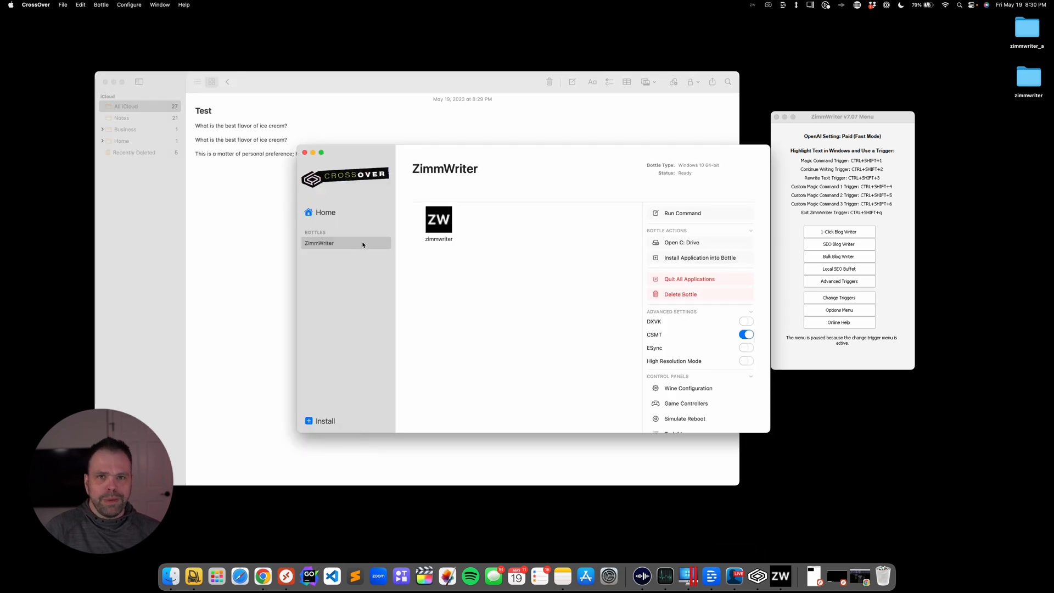
{"action": "mouse_move", "coordinate": [376, 244]}
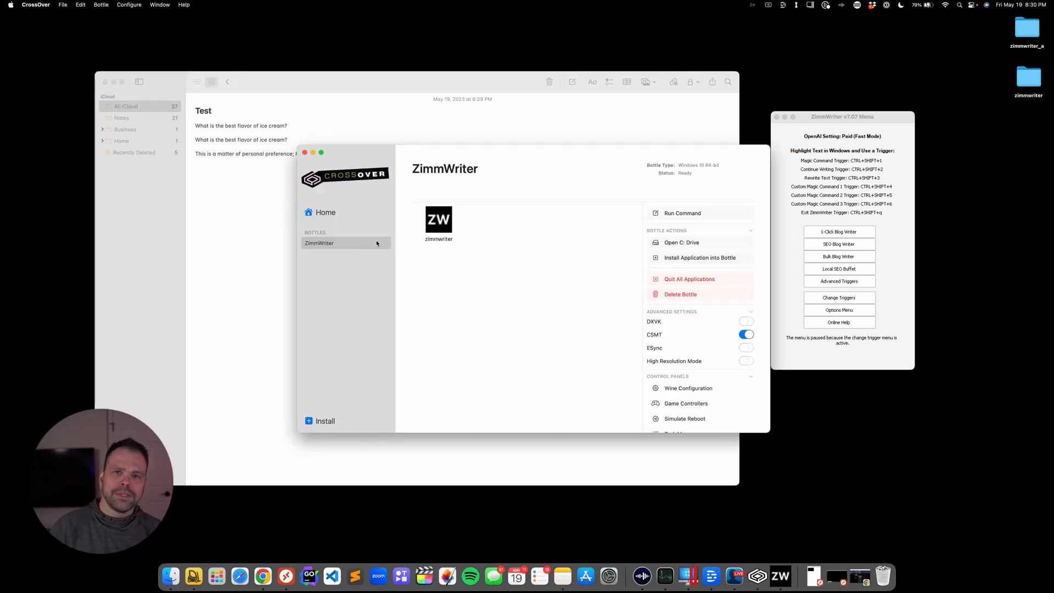
{"action": "mouse_move", "coordinate": [400, 246]}
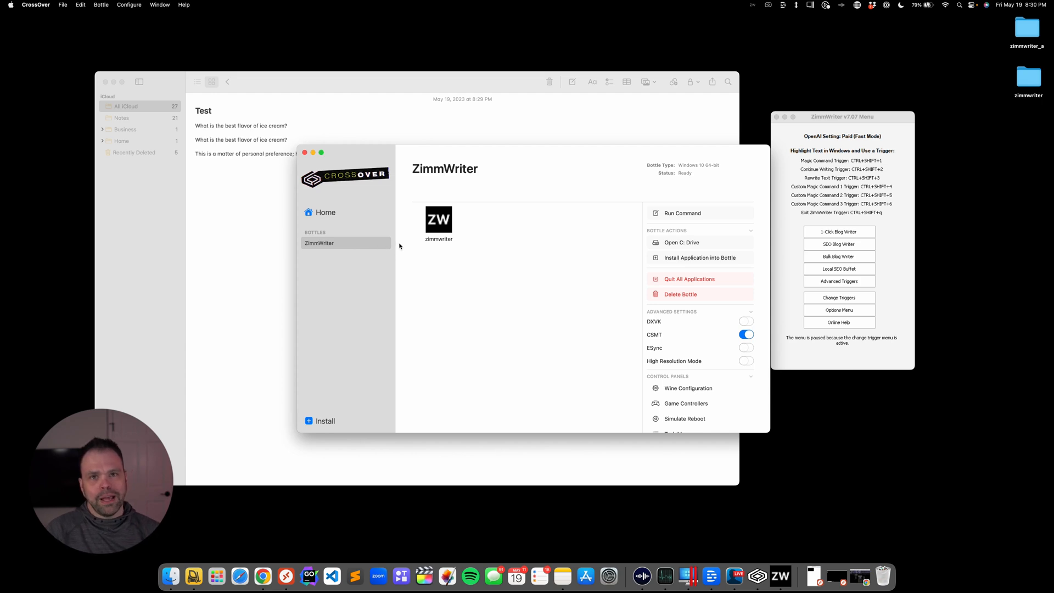
{"action": "mouse_move", "coordinate": [394, 197]}
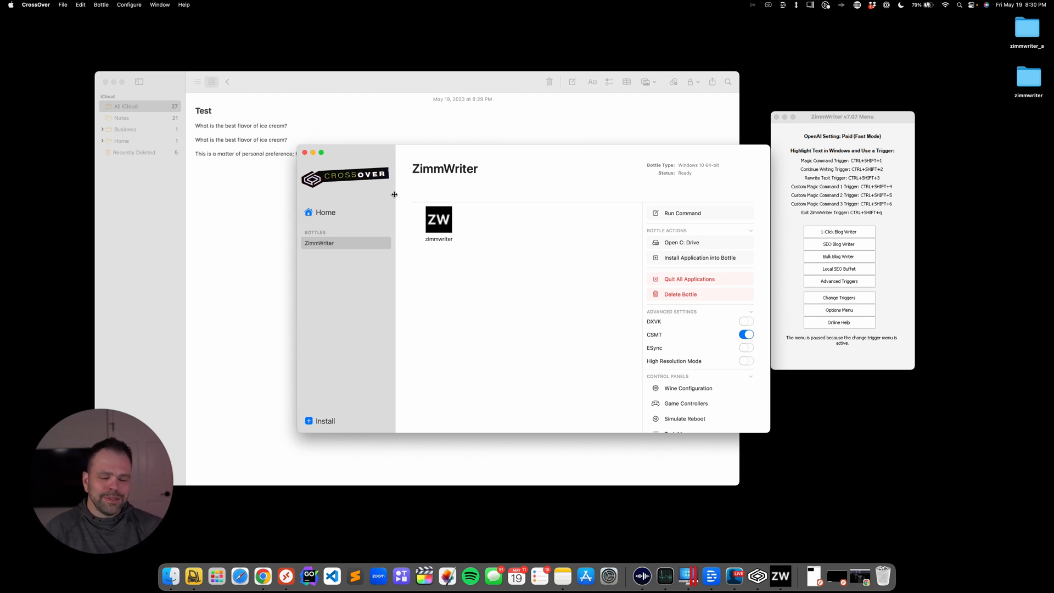
{"action": "mouse_move", "coordinate": [327, 156]}
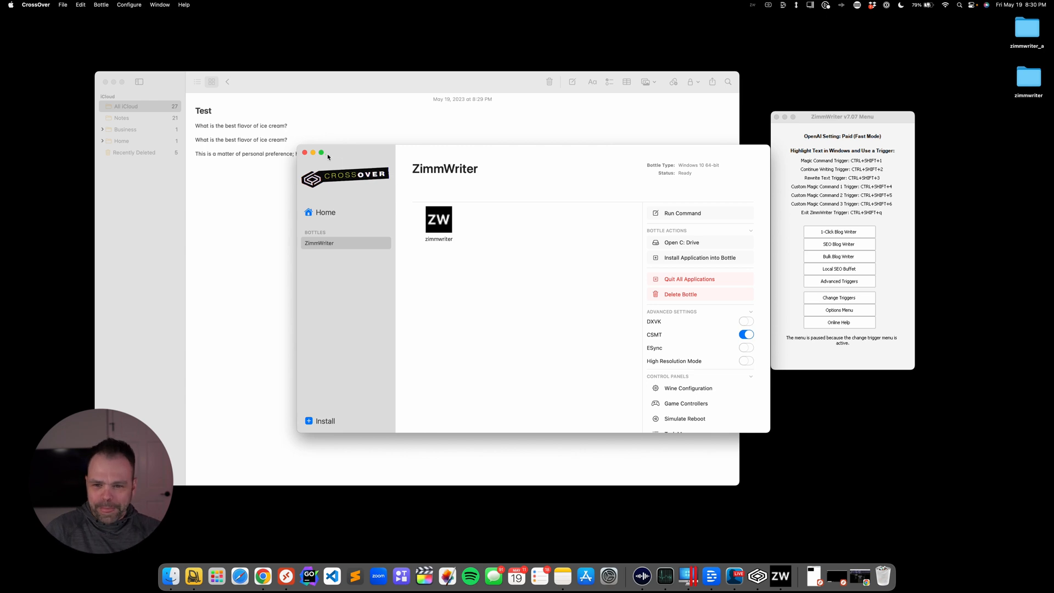
{"action": "left_click", "coordinate": [304, 152]}
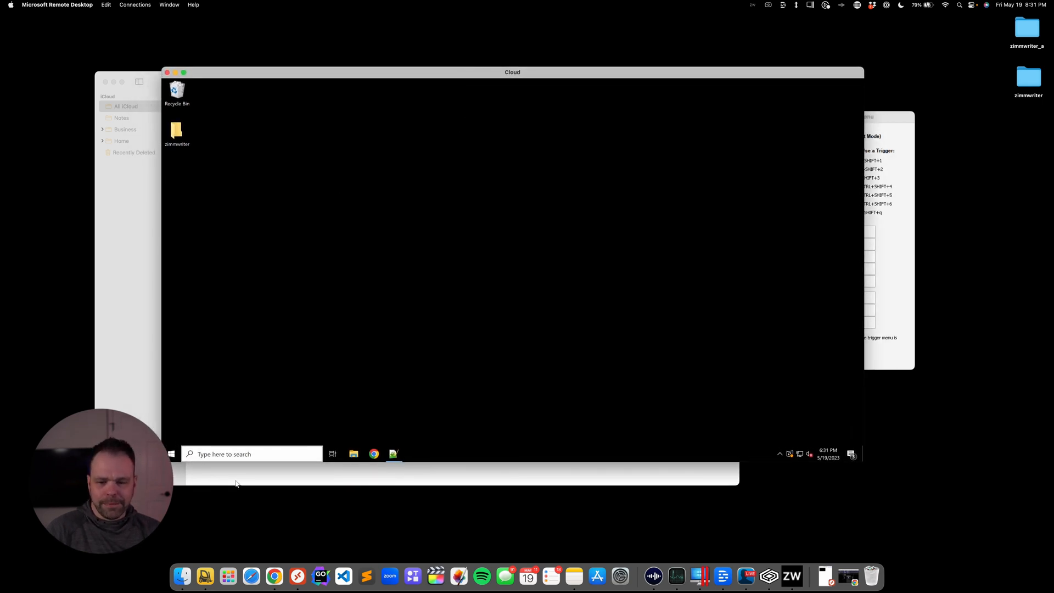
- Launch ZimmWriter via start.bat from the zimmwriter folder on the cloud Windows desktop and accept the license message
{"action": "left_click", "coordinate": [172, 454]}
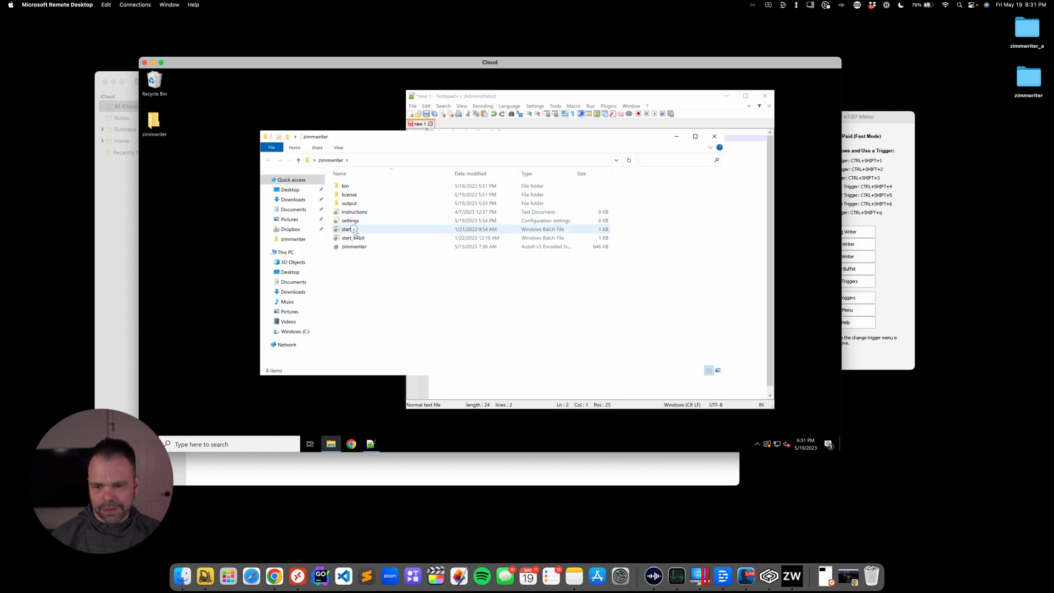
{"action": "left_click", "coordinate": [347, 228]}
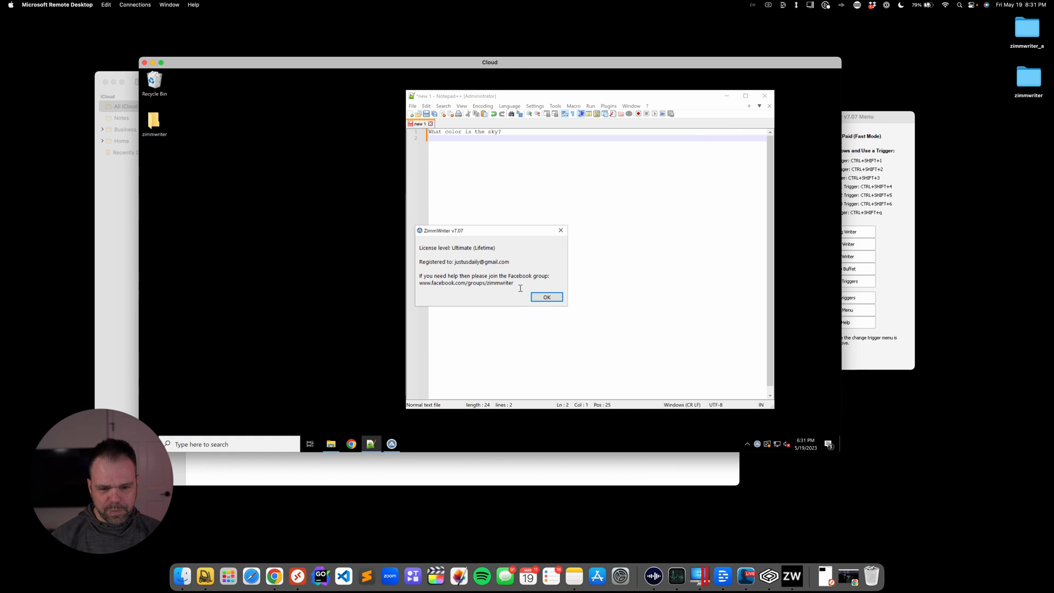
{"action": "left_click", "coordinate": [546, 297]}
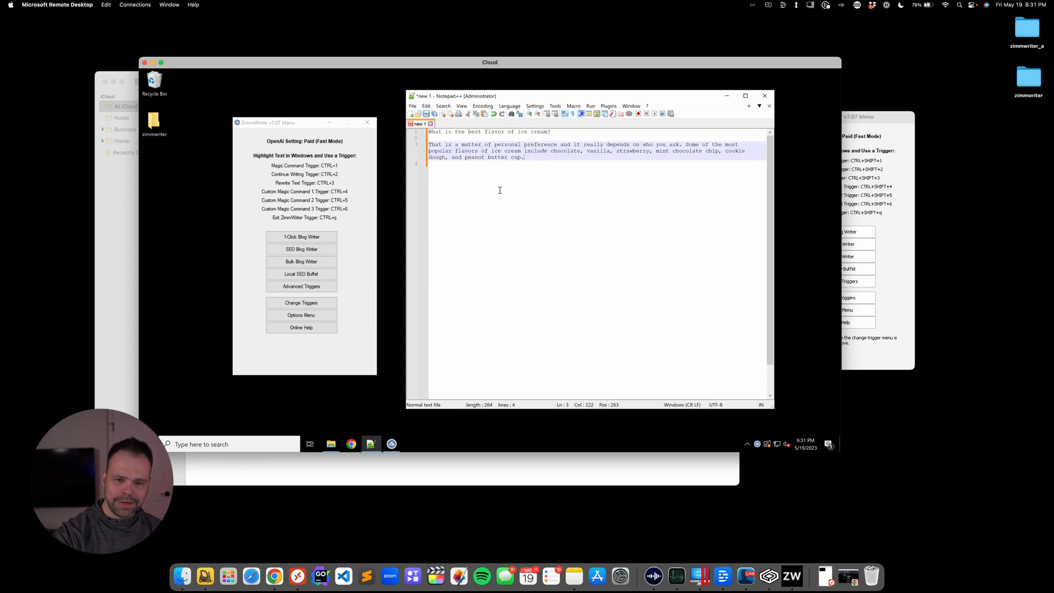
{"action": "mouse_move", "coordinate": [519, 69]}
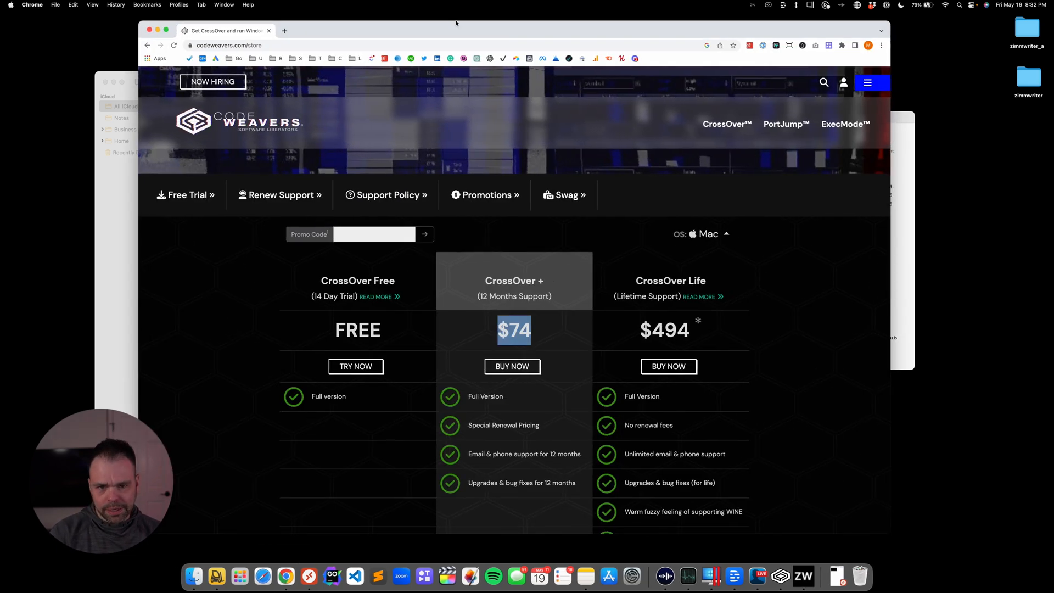
- Go to contabo.com and dismiss the More Products dropdown to view the cloud VPS bestseller plans
{"action": "type", "text": "contabo.com/en"}
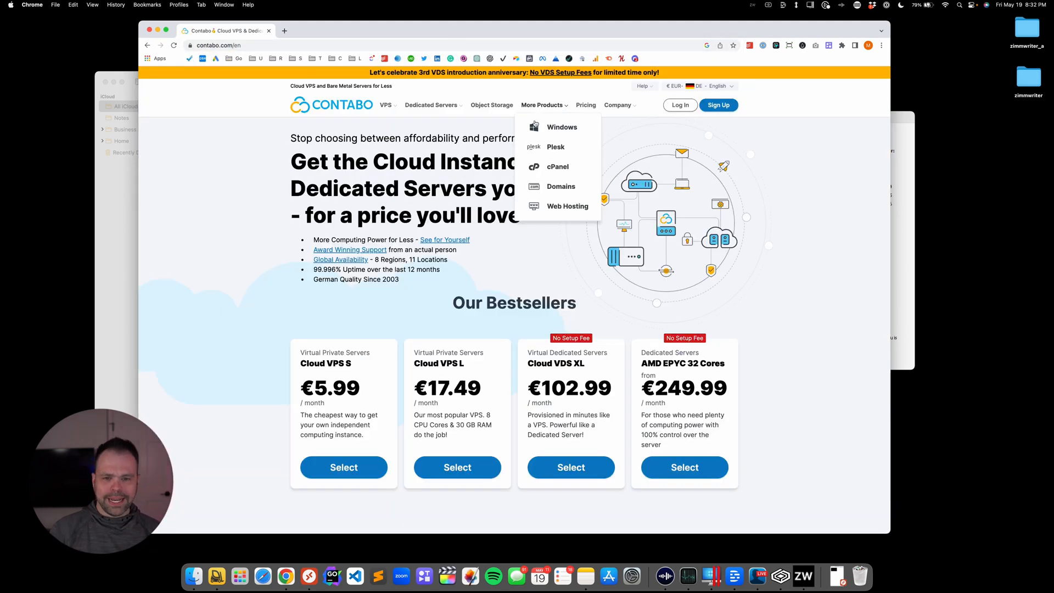
{"action": "left_click", "coordinate": [771, 243]}
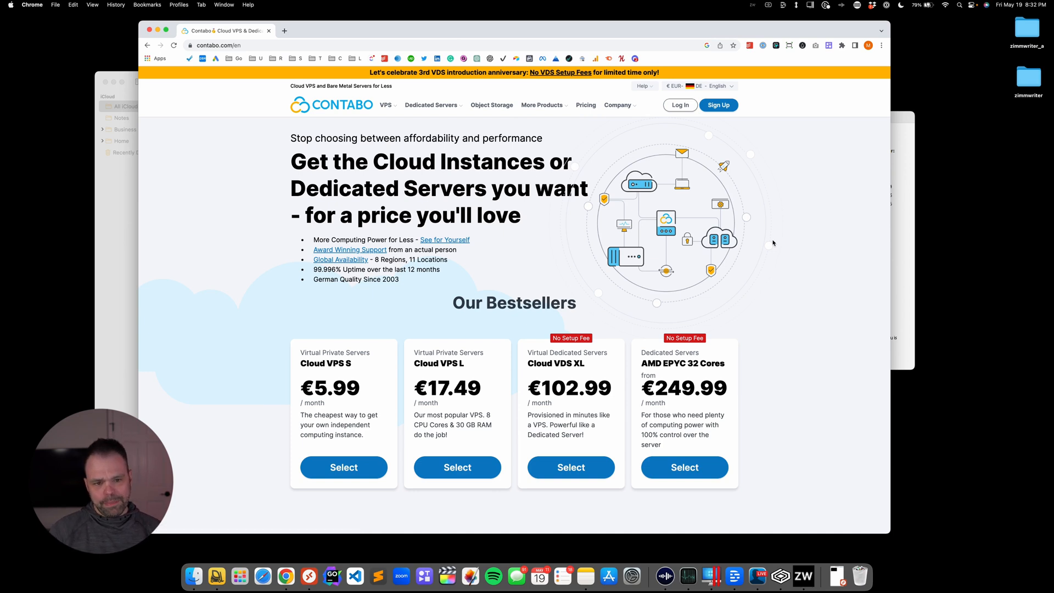
{"action": "mouse_move", "coordinate": [598, 219]}
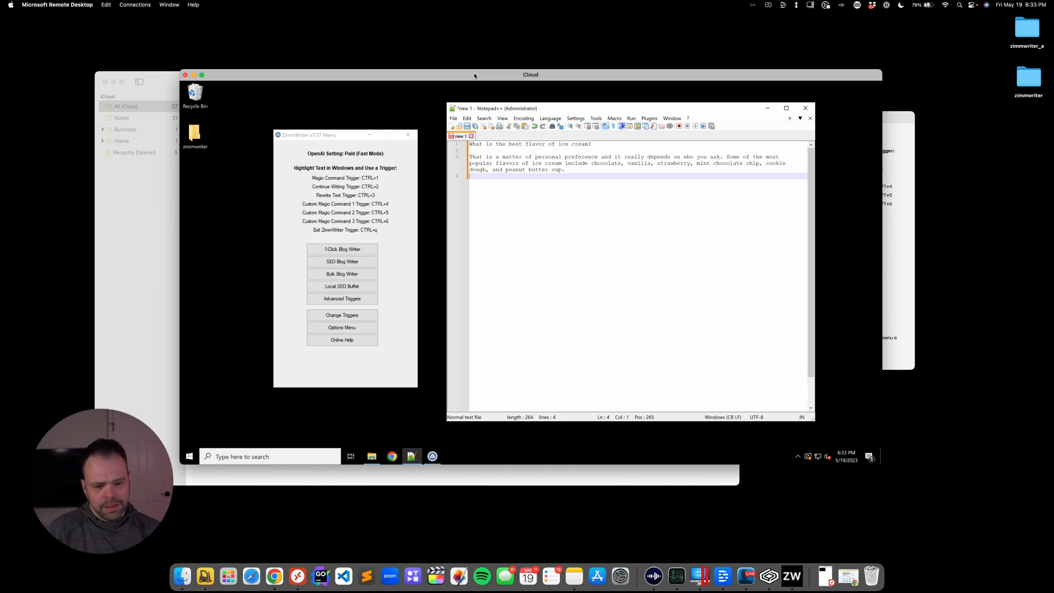
{"action": "mouse_move", "coordinate": [462, 218]}
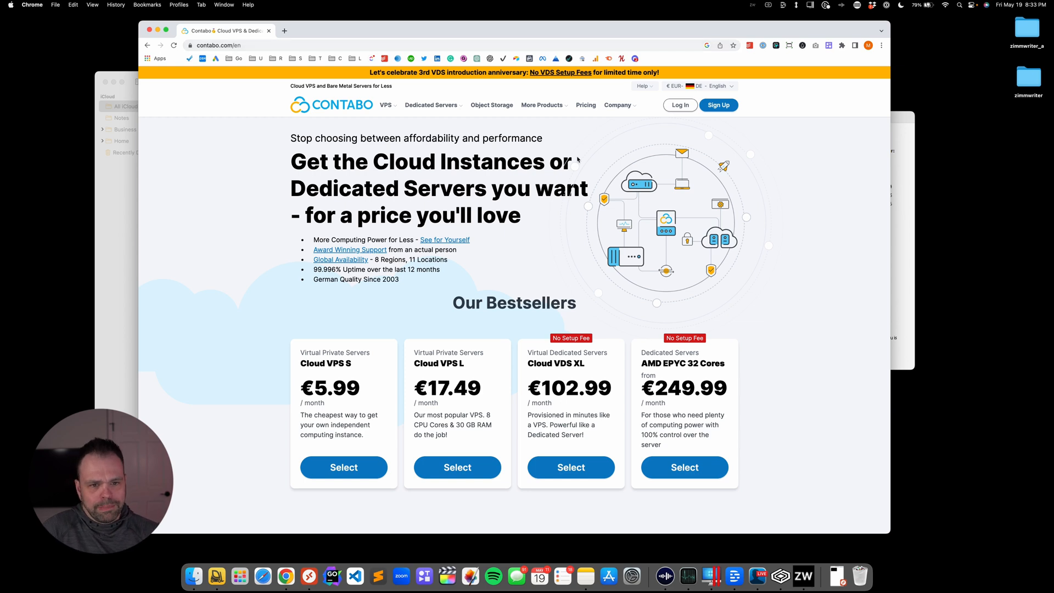
- Go to More Products > Windows on Contabo and scroll to the Recommended Windows Server Configurations
{"action": "left_click", "coordinate": [541, 106]}
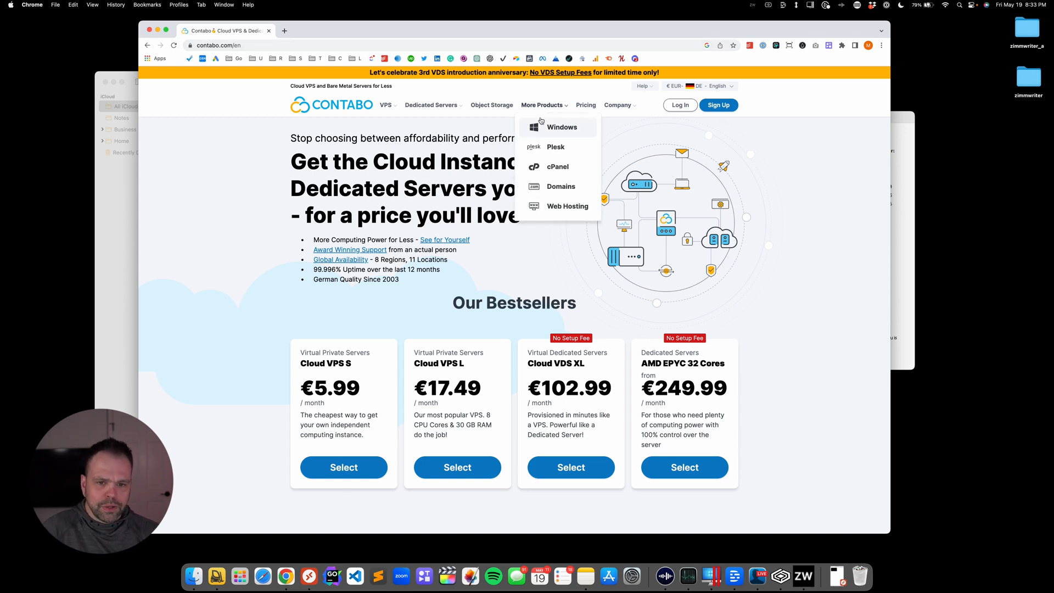
{"action": "left_click", "coordinate": [561, 127]}
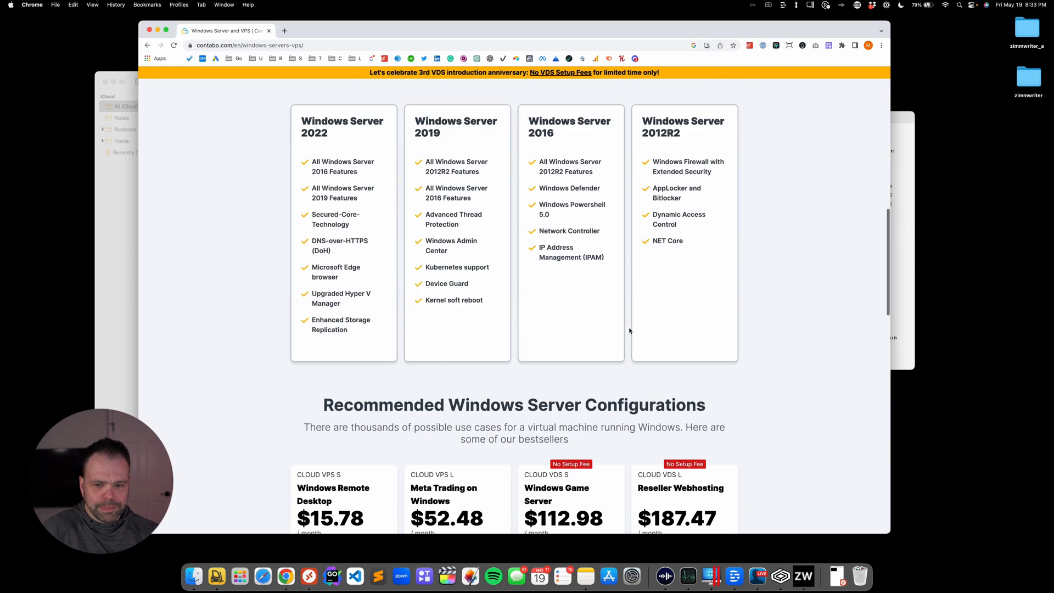
{"action": "scroll", "scroll_direction": "down", "scroll_amount": 3}
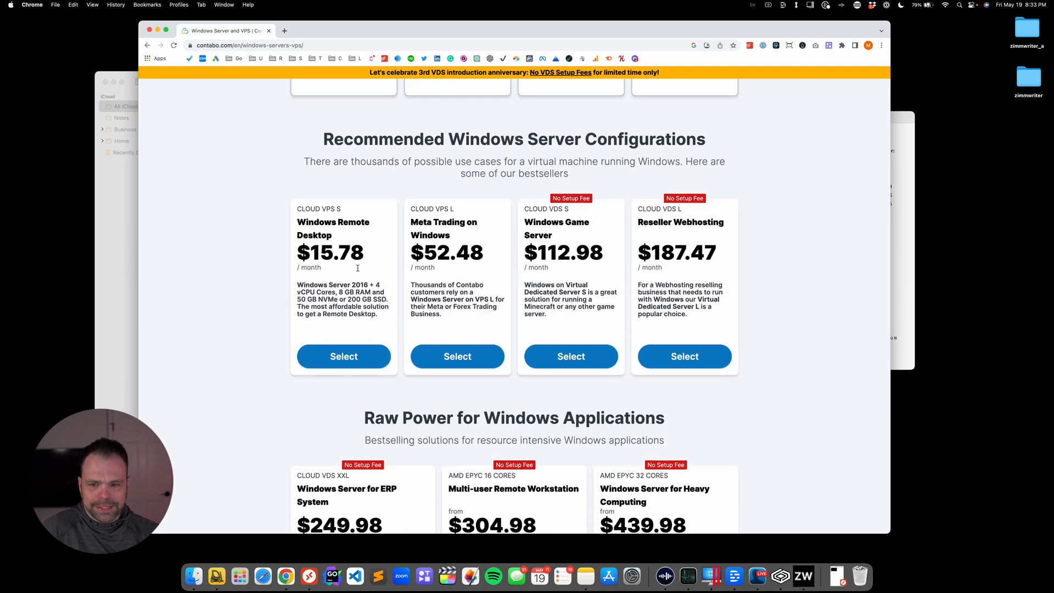
{"action": "double_click", "coordinate": [351, 252]}
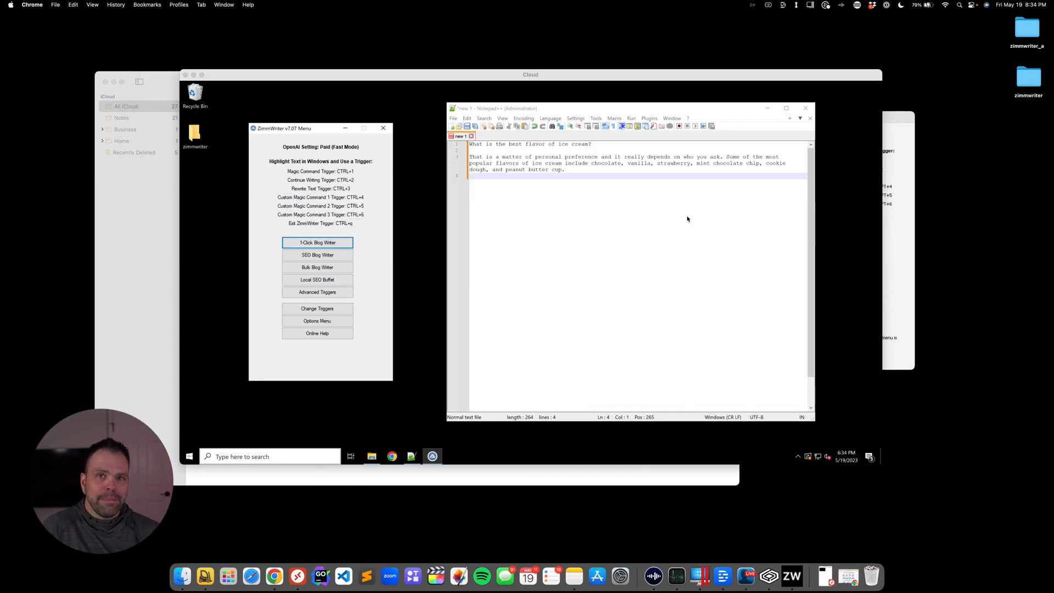
{"action": "mouse_move", "coordinate": [597, 95]}
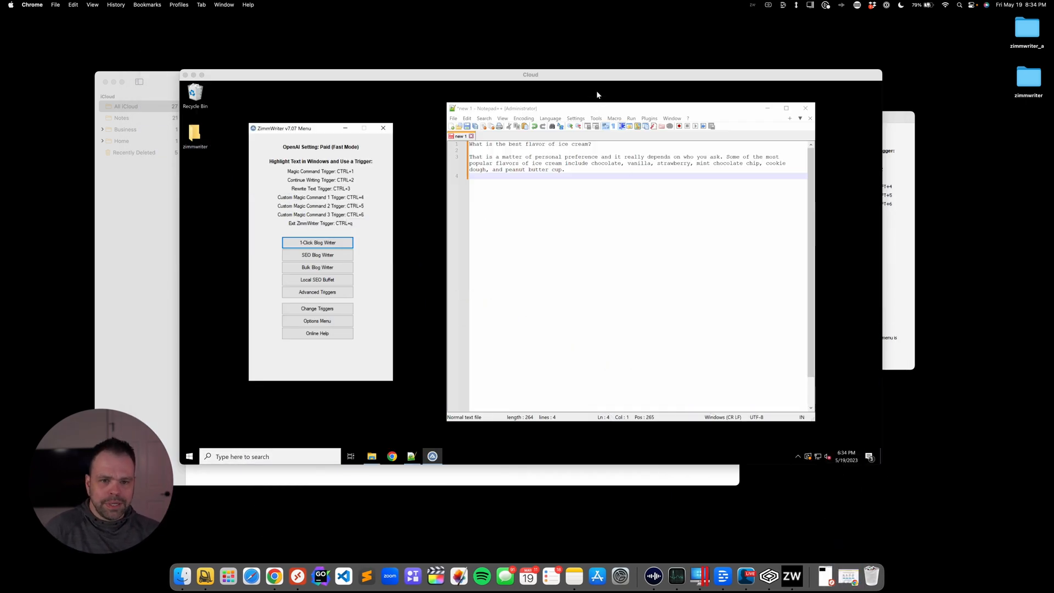